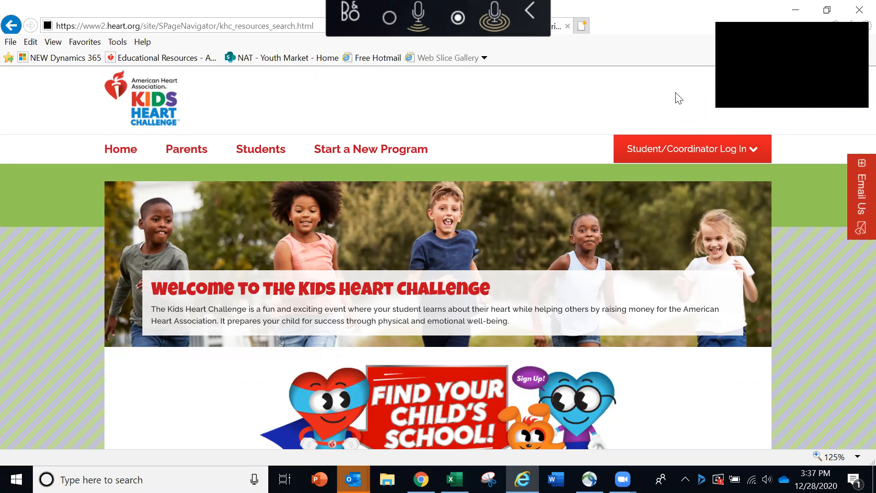
{"action": "mouse_move", "coordinate": [665, 97]}
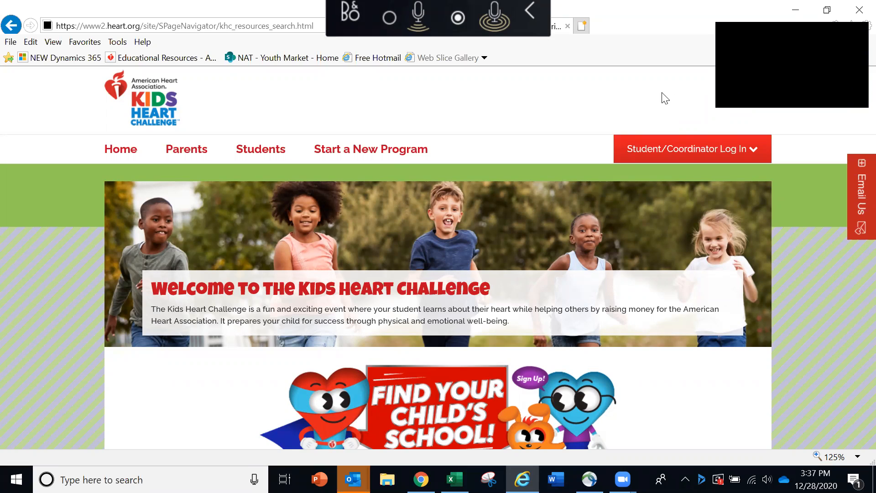
{"action": "mouse_move", "coordinate": [632, 108]}
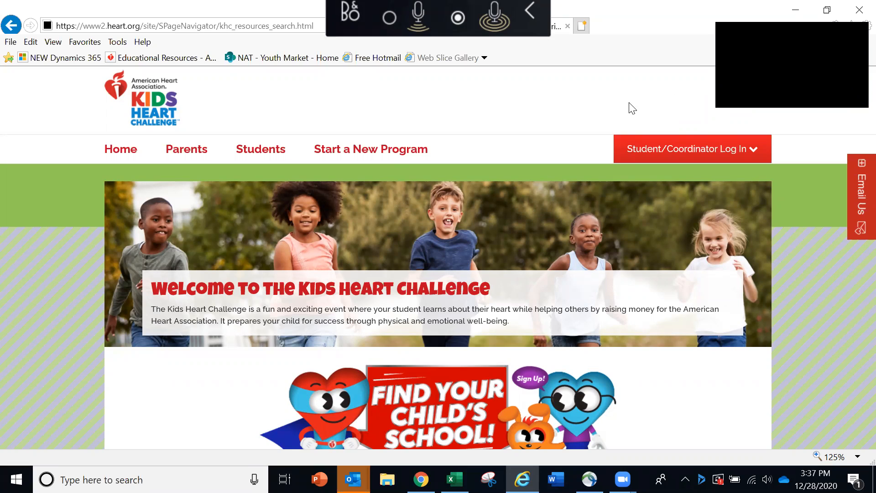
{"action": "mouse_move", "coordinate": [604, 134]}
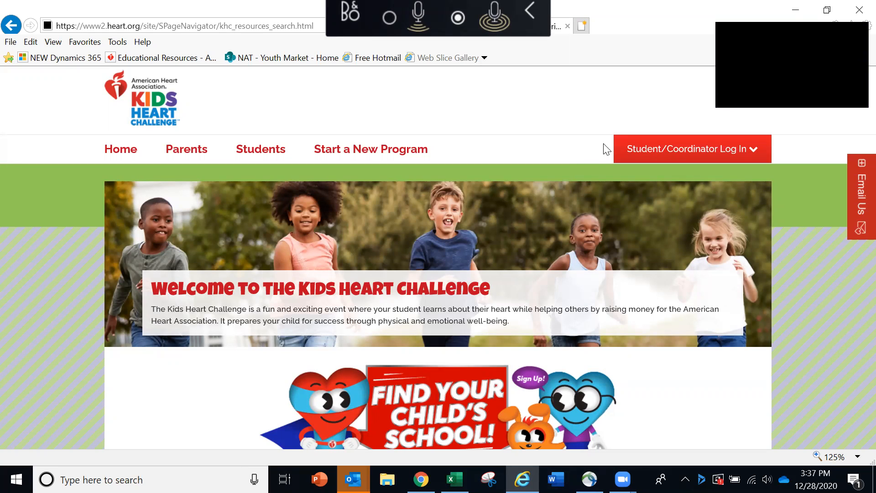
{"action": "mouse_move", "coordinate": [685, 155]}
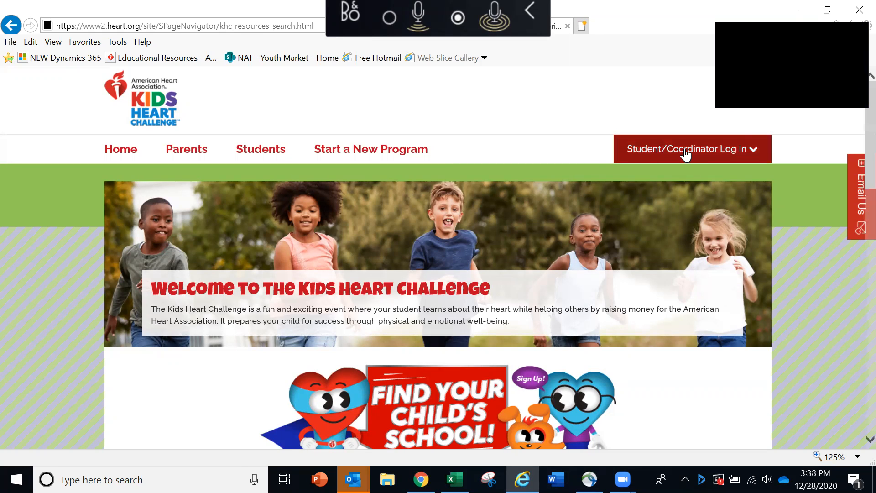
- Log in through Student/Coordinator Log In with the coordinator's username and password
{"action": "left_click", "coordinate": [691, 149]}
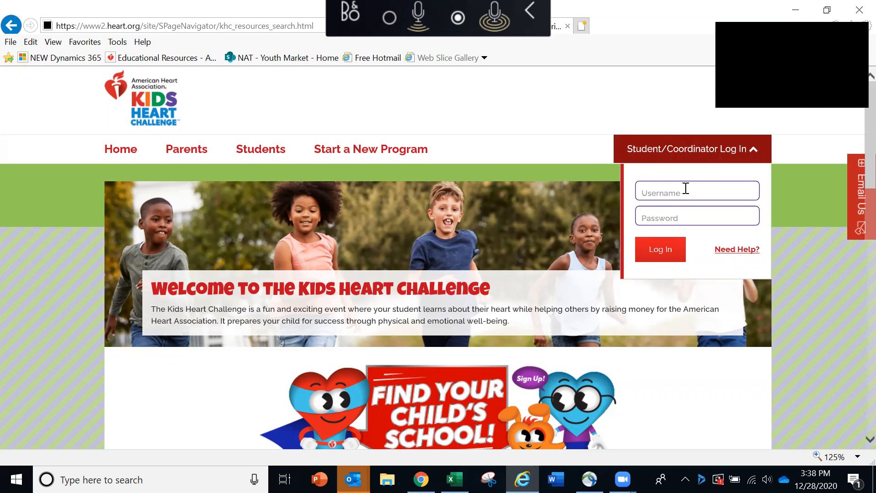
{"action": "type", "text": "esallgifts"}
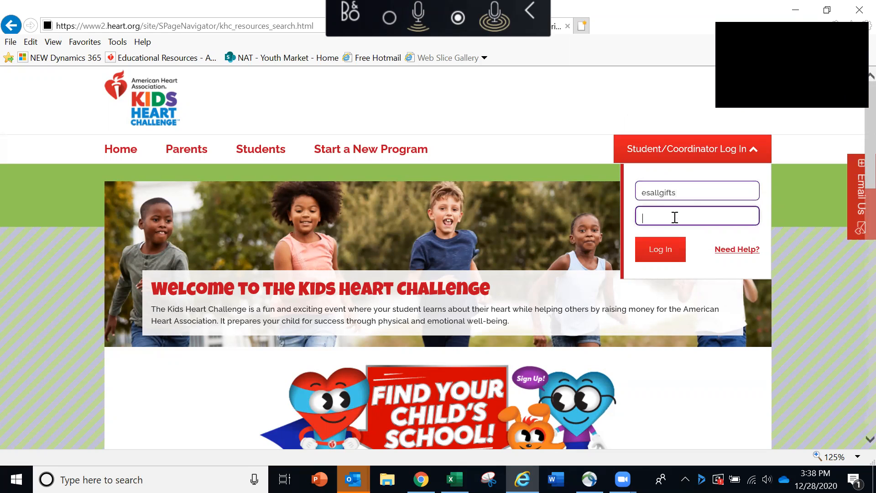
{"action": "type", "text": "•••••"}
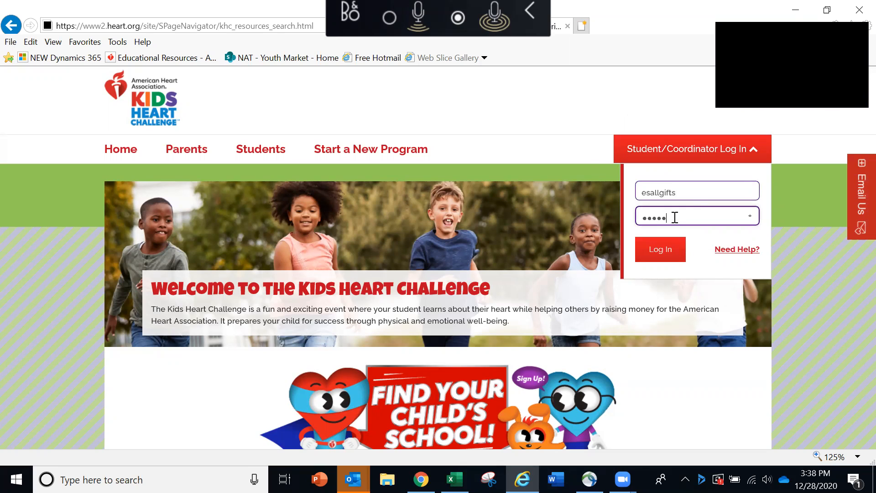
{"action": "type", "text": "•"}
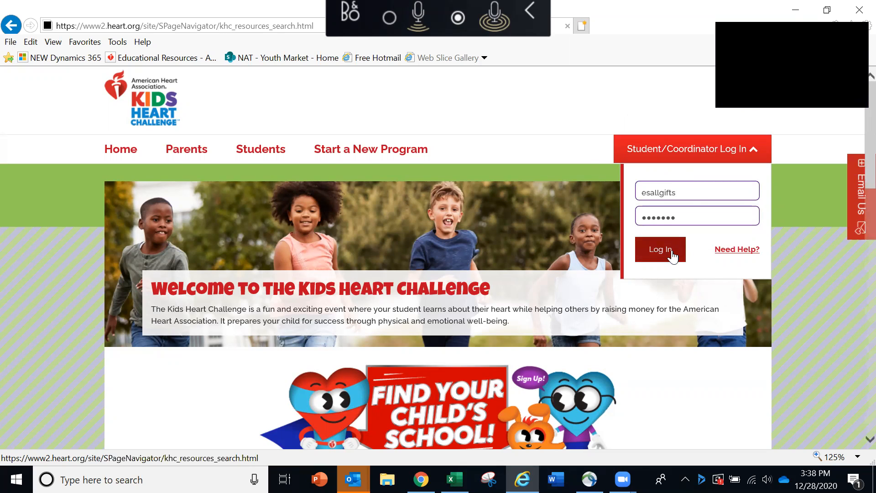
{"action": "left_click", "coordinate": [660, 249]}
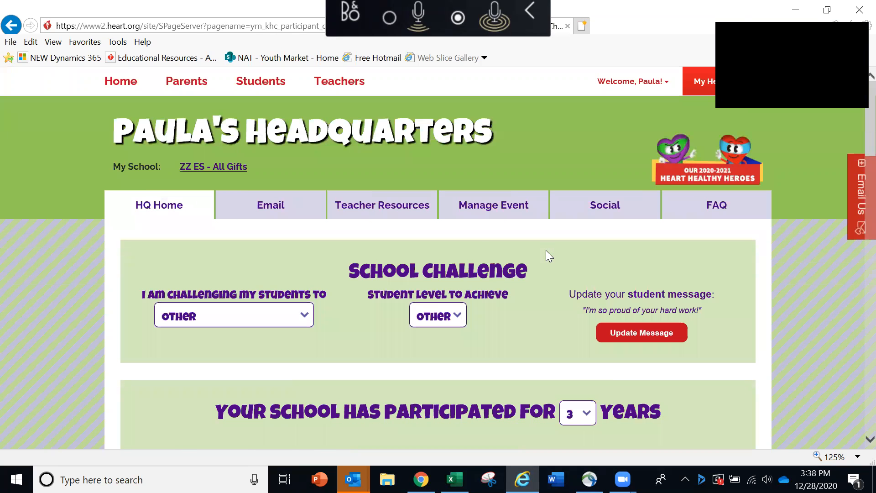
{"action": "mouse_move", "coordinate": [490, 238]}
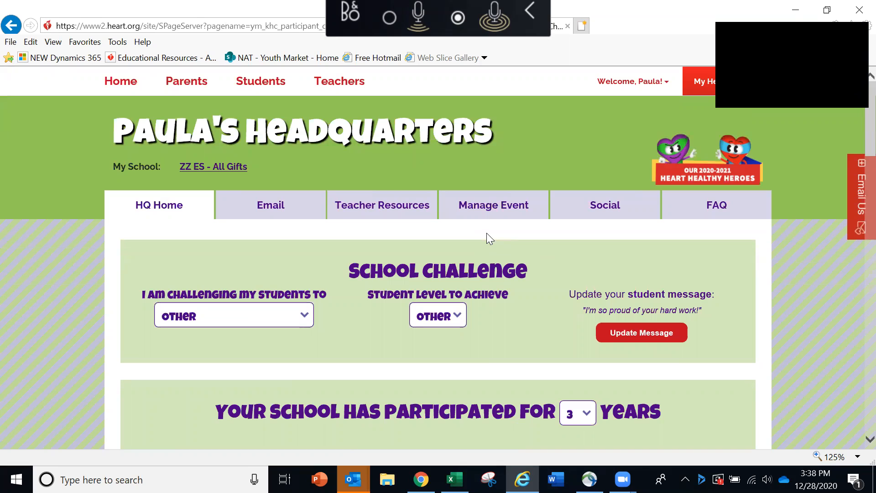
{"action": "mouse_move", "coordinate": [460, 240]}
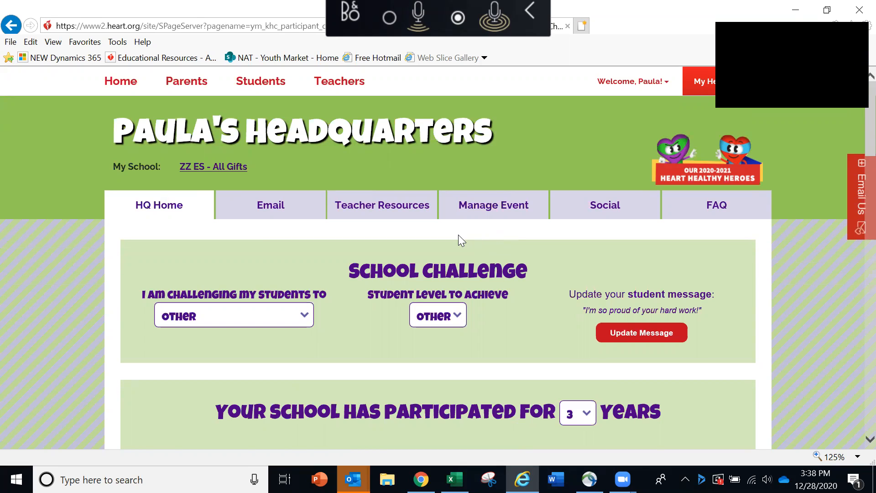
{"action": "mouse_move", "coordinate": [203, 228]}
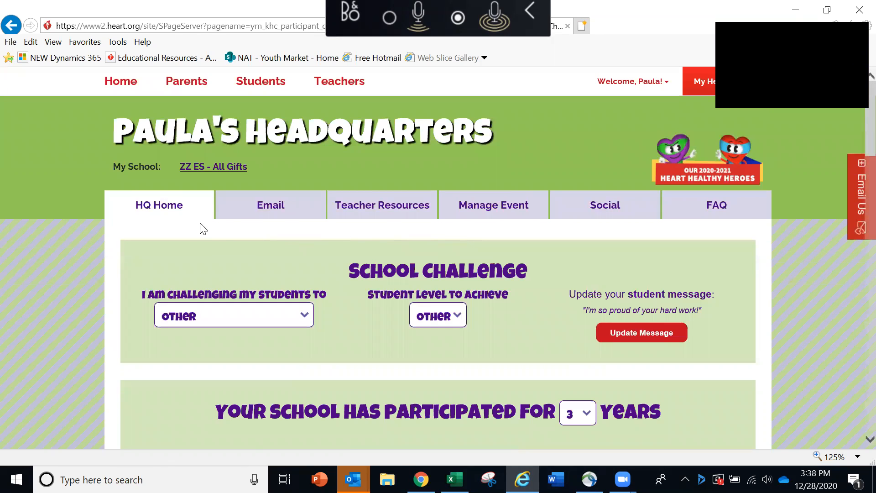
{"action": "mouse_move", "coordinate": [165, 219]}
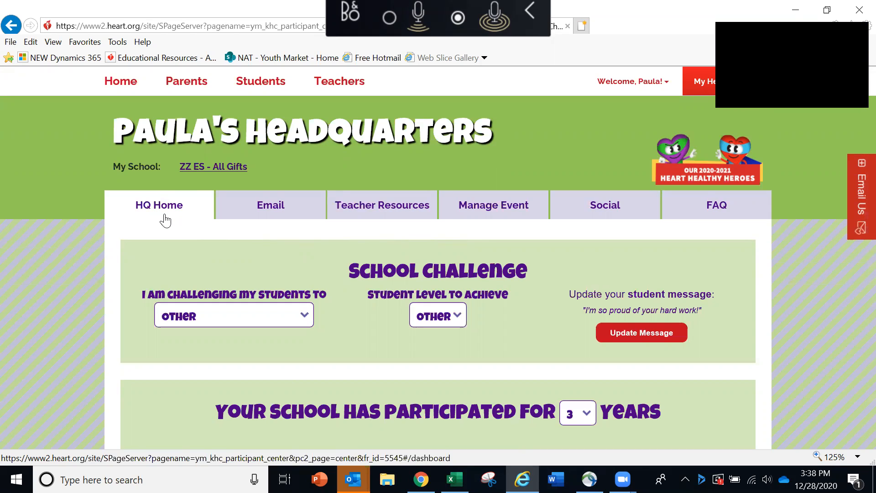
{"action": "mouse_move", "coordinate": [176, 228]}
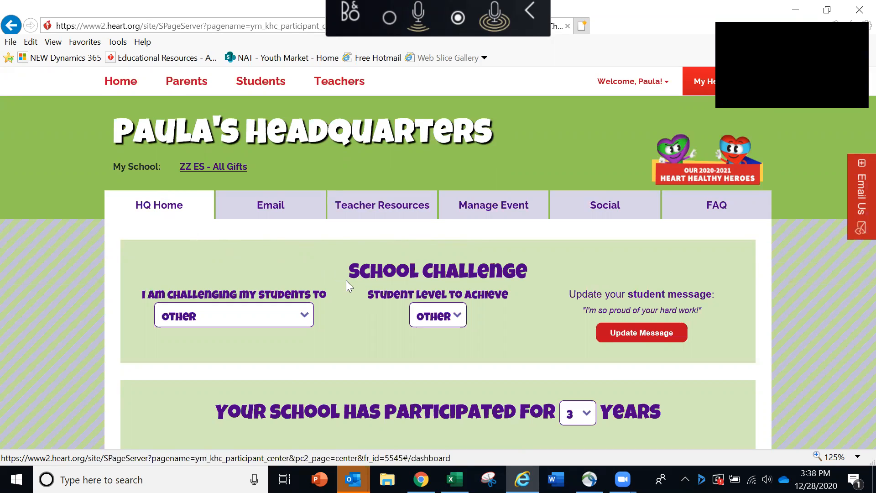
{"action": "mouse_move", "coordinate": [316, 324]}
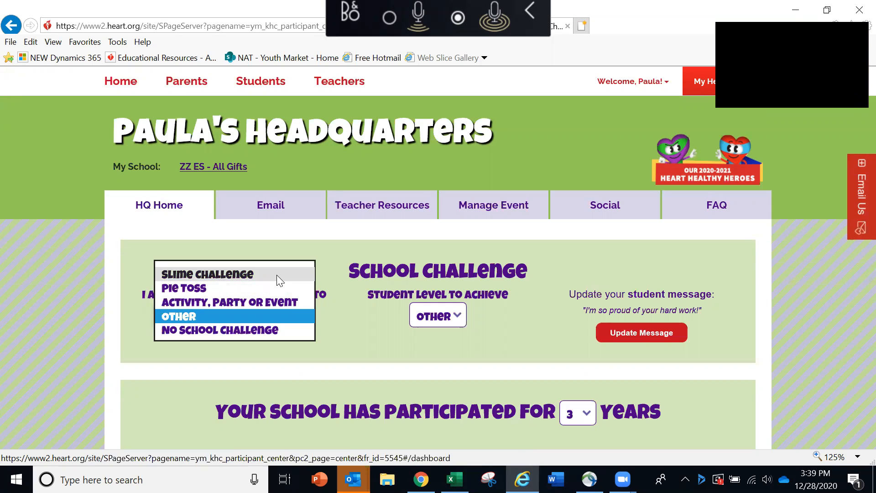
{"action": "mouse_move", "coordinate": [275, 288]}
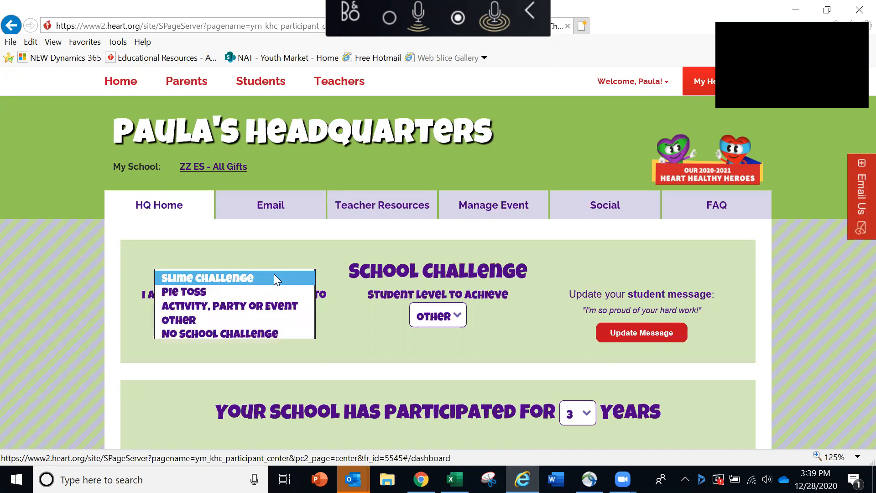
- Choose Slime Challenge as the school challenge and $150 as the student level to achieve
{"action": "left_click", "coordinate": [210, 277]}
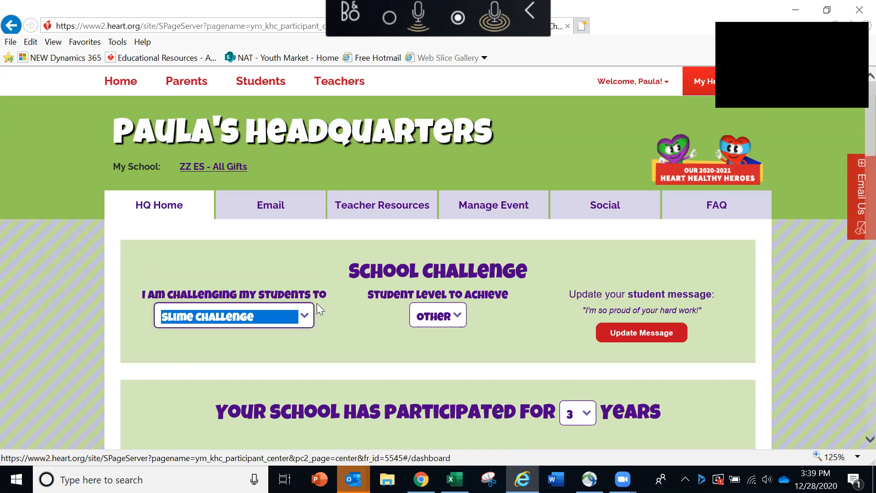
{"action": "mouse_move", "coordinate": [458, 321]}
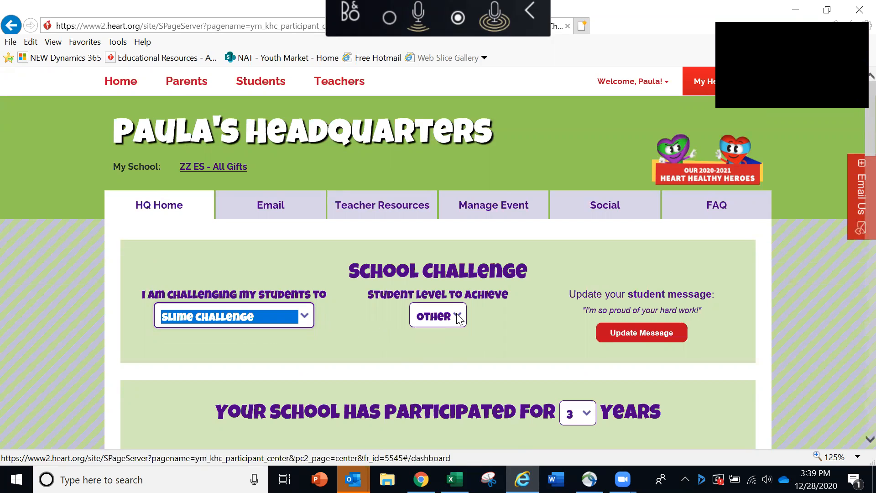
{"action": "left_click", "coordinate": [437, 316]}
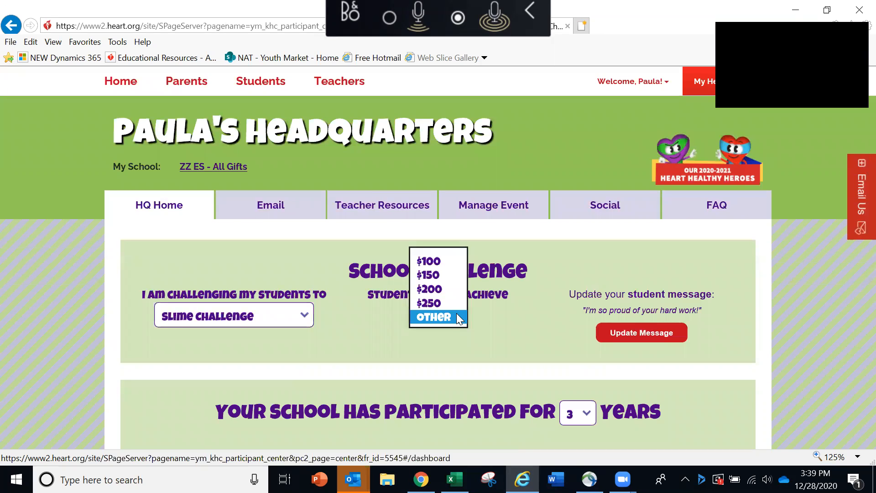
{"action": "mouse_move", "coordinate": [429, 275]}
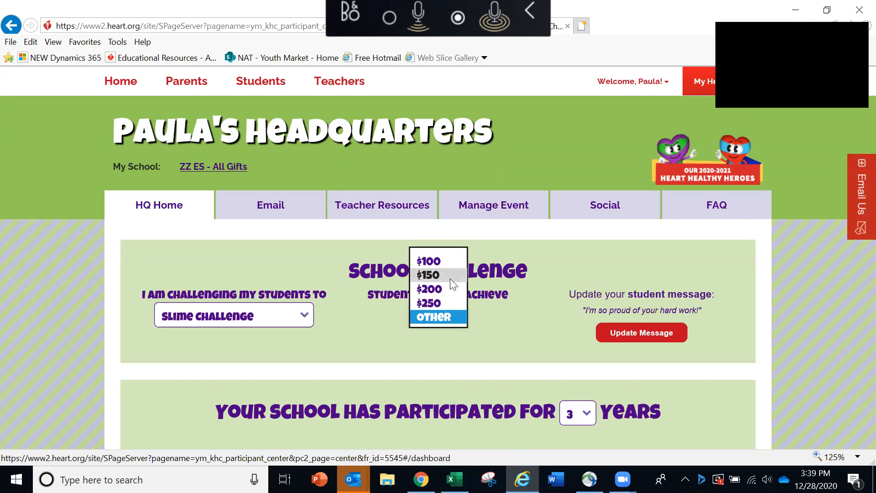
{"action": "left_click", "coordinate": [428, 275]}
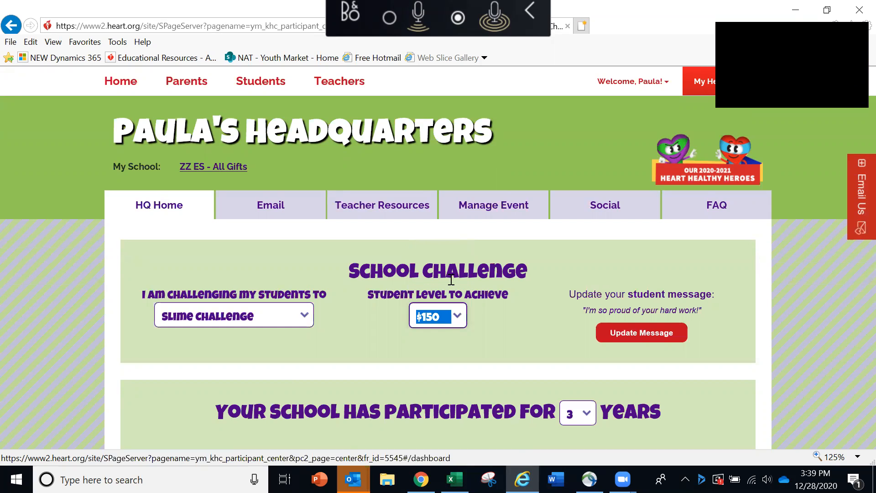
{"action": "mouse_move", "coordinate": [567, 347]}
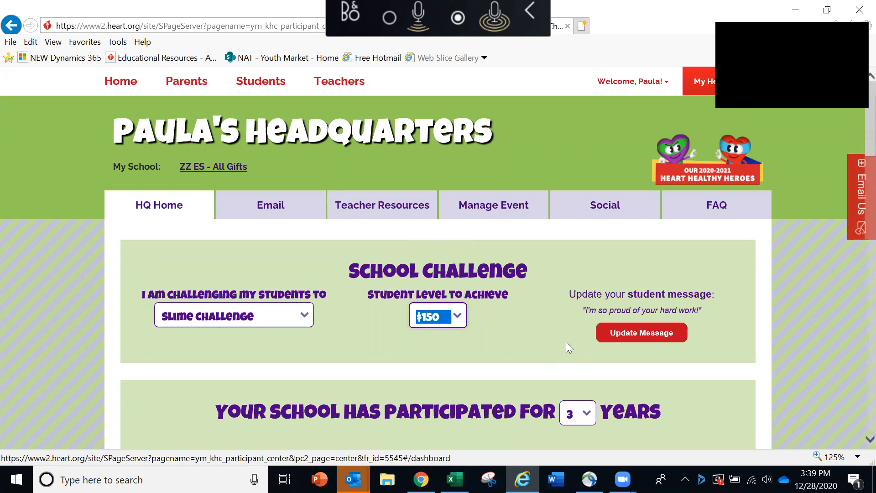
{"action": "mouse_move", "coordinate": [636, 353]}
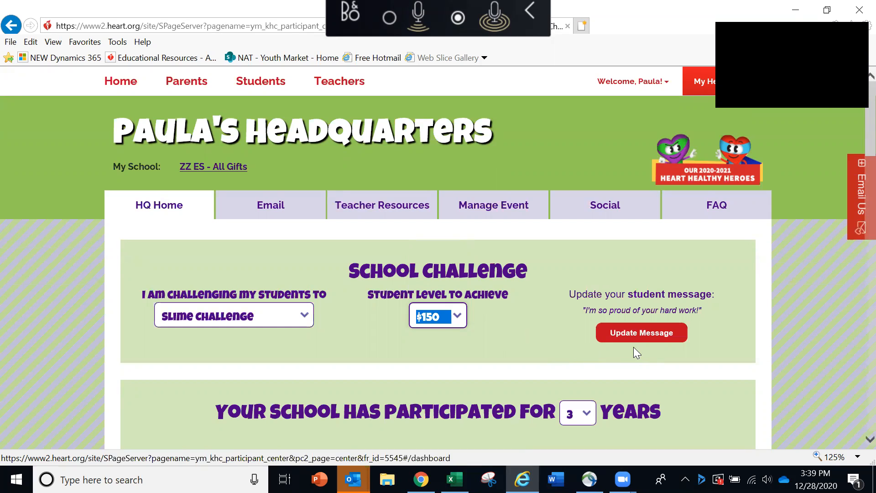
{"action": "mouse_move", "coordinate": [641, 332]}
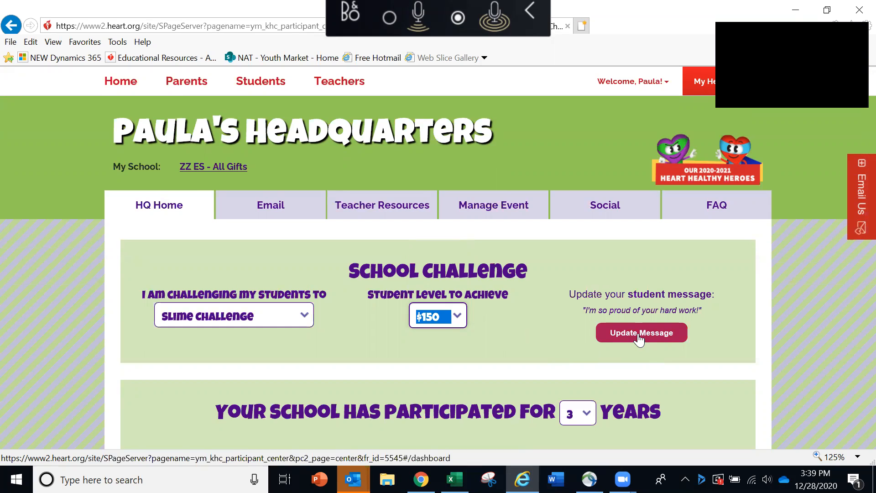
- Re-save the school fundraising goal at $1,000.00 via Update School Goal
{"action": "scroll", "scroll_direction": "down", "scroll_amount": 3}
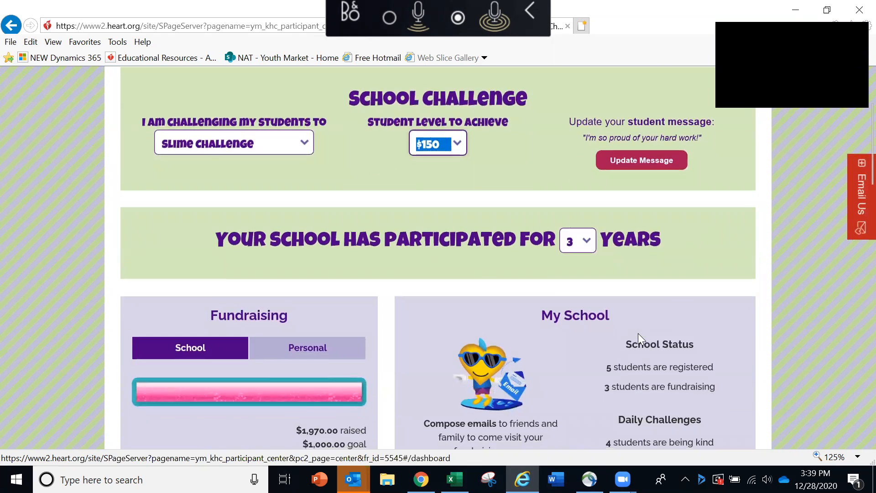
{"action": "scroll", "scroll_direction": "down", "scroll_amount": 3}
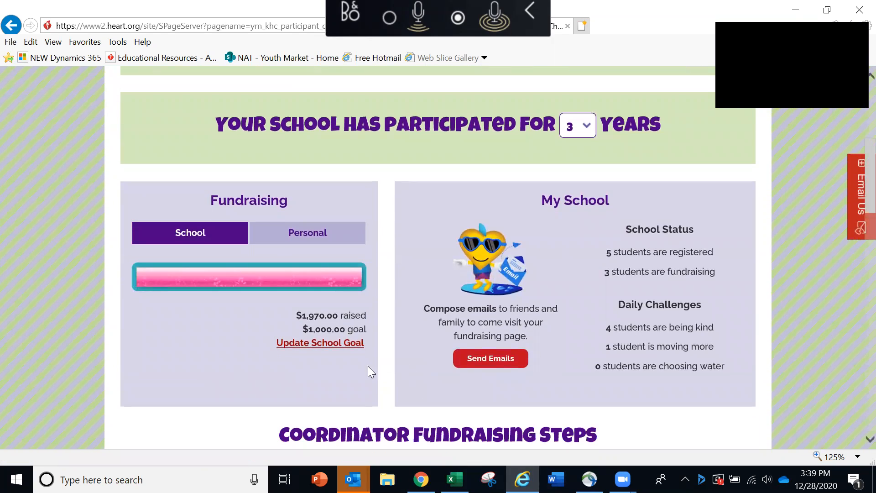
{"action": "mouse_move", "coordinate": [308, 364]}
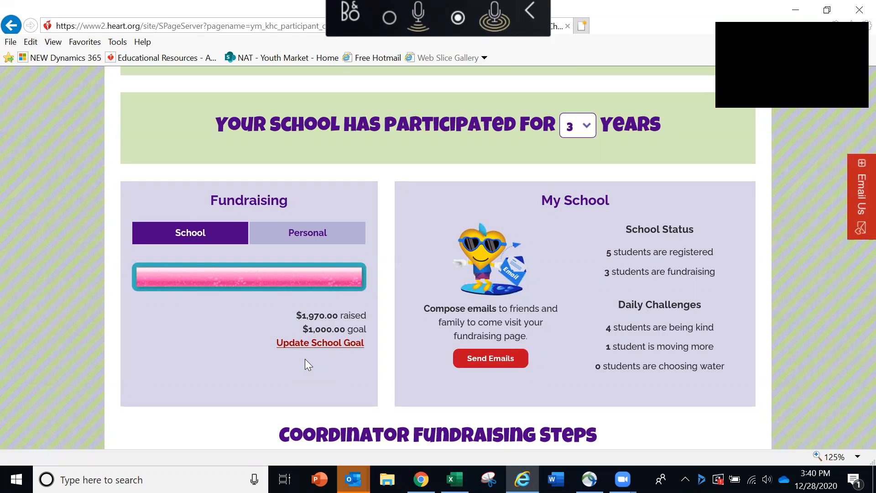
{"action": "mouse_move", "coordinate": [321, 343]}
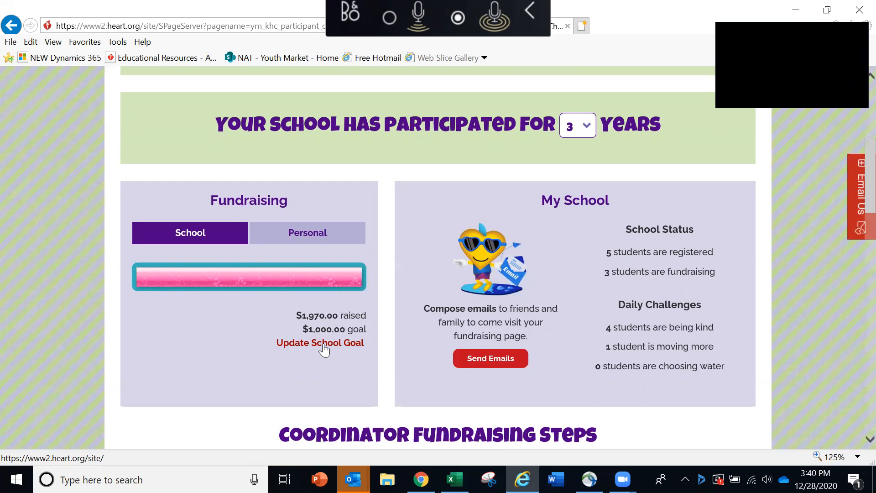
{"action": "left_click", "coordinate": [320, 342]}
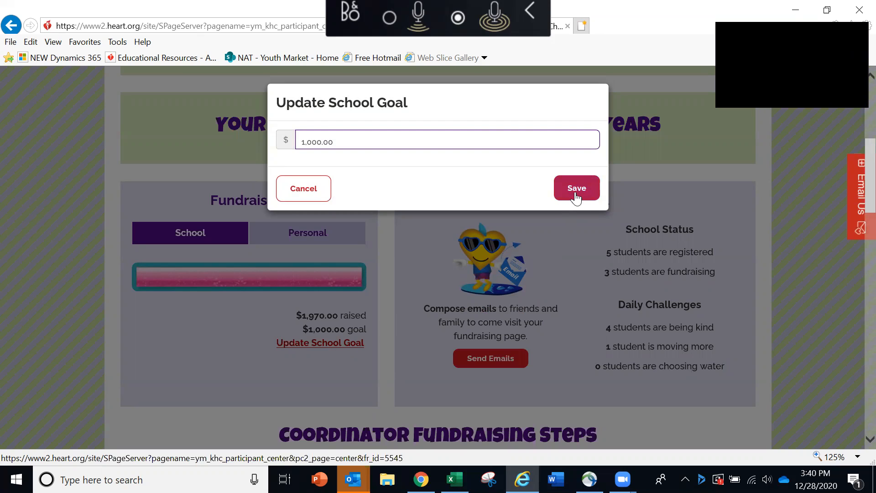
{"action": "left_click", "coordinate": [576, 188]}
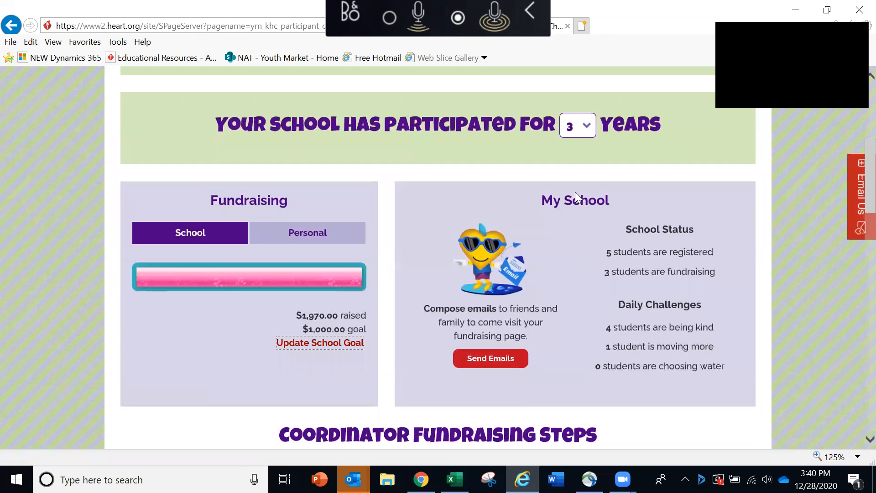
{"action": "mouse_move", "coordinate": [556, 290]}
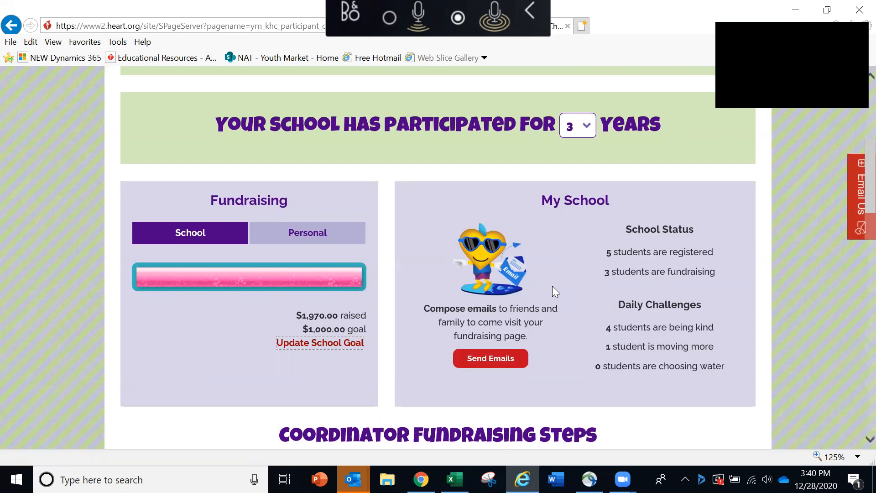
{"action": "mouse_move", "coordinate": [584, 259]}
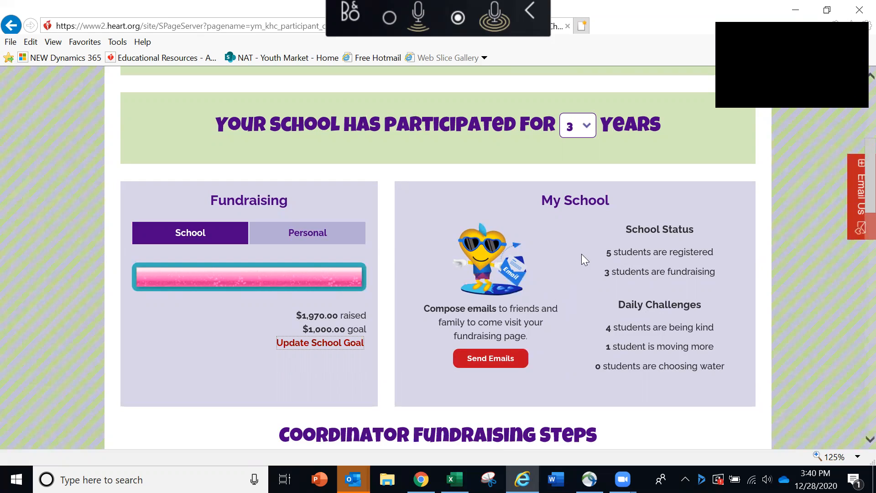
{"action": "mouse_move", "coordinate": [587, 260]}
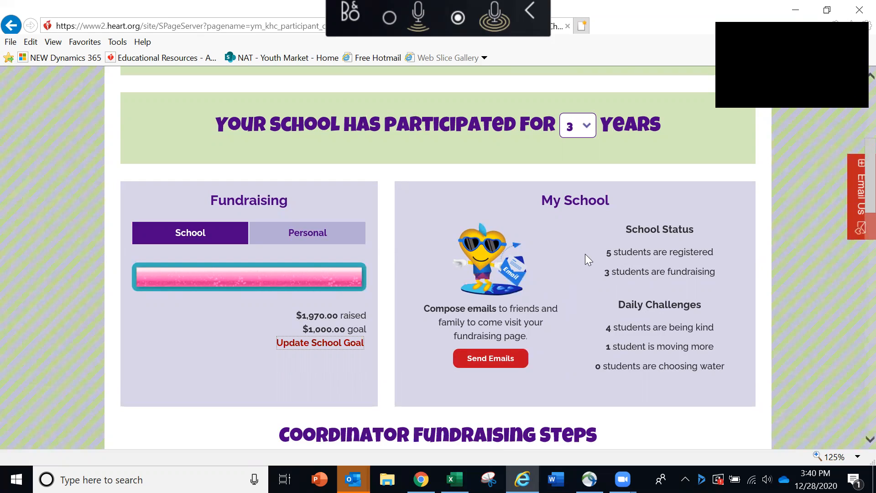
{"action": "mouse_move", "coordinate": [586, 279]}
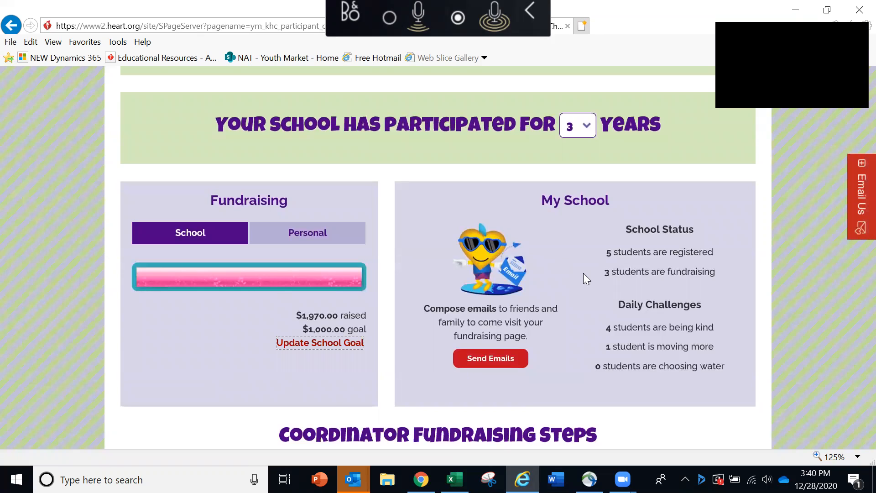
{"action": "mouse_move", "coordinate": [580, 342]}
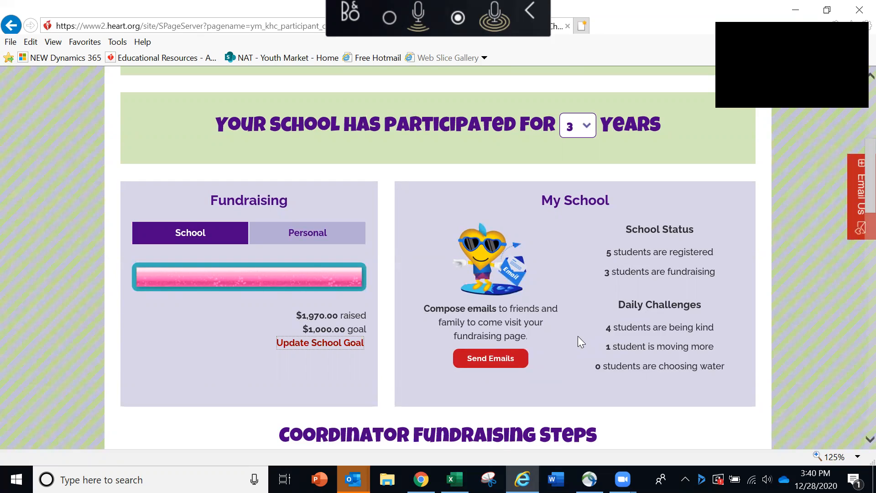
- Scroll the HQ Home page down to the Coordinator Fundraising Steps section
{"action": "scroll", "scroll_direction": "down", "scroll_amount": 3}
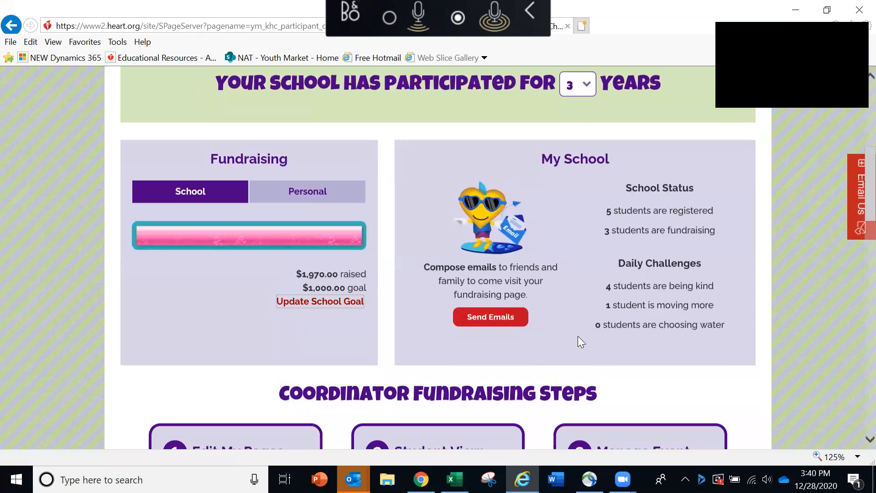
{"action": "scroll", "scroll_direction": "down", "scroll_amount": 3}
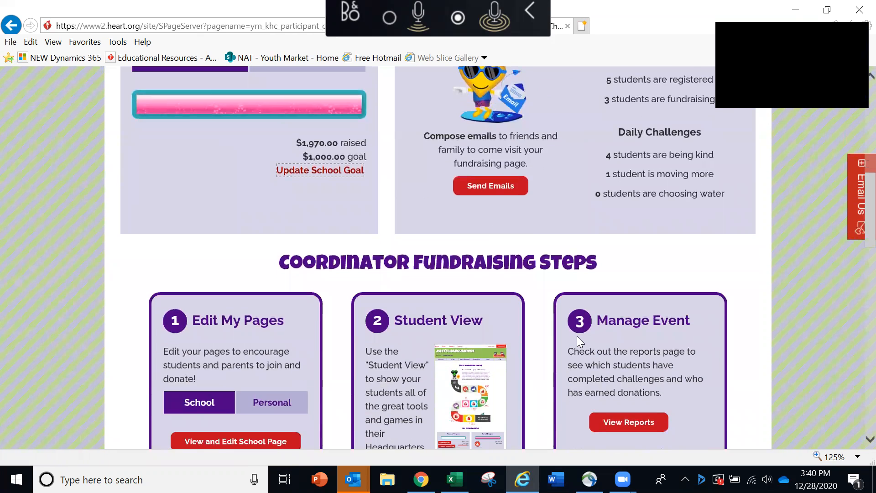
{"action": "scroll", "scroll_direction": "down", "scroll_amount": 3}
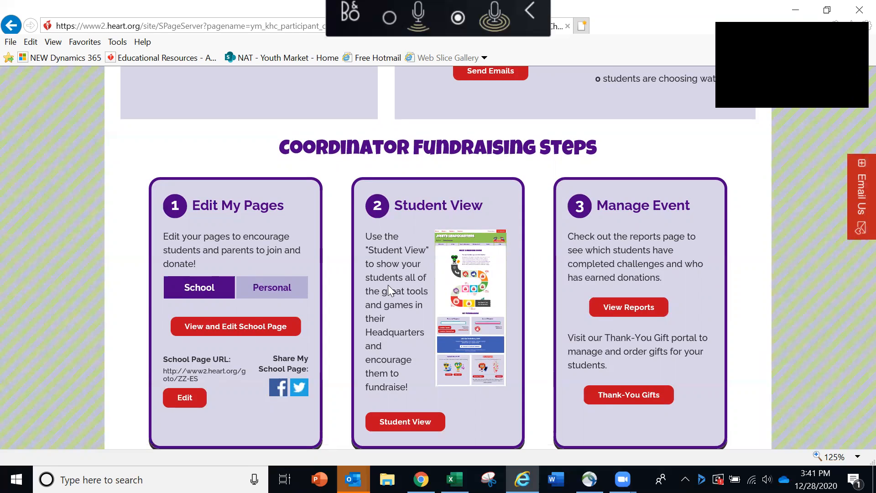
- Scroll down to the Coordinator Resources section, then back to the top of HQ Home
{"action": "scroll", "scroll_direction": "down", "scroll_amount": 3}
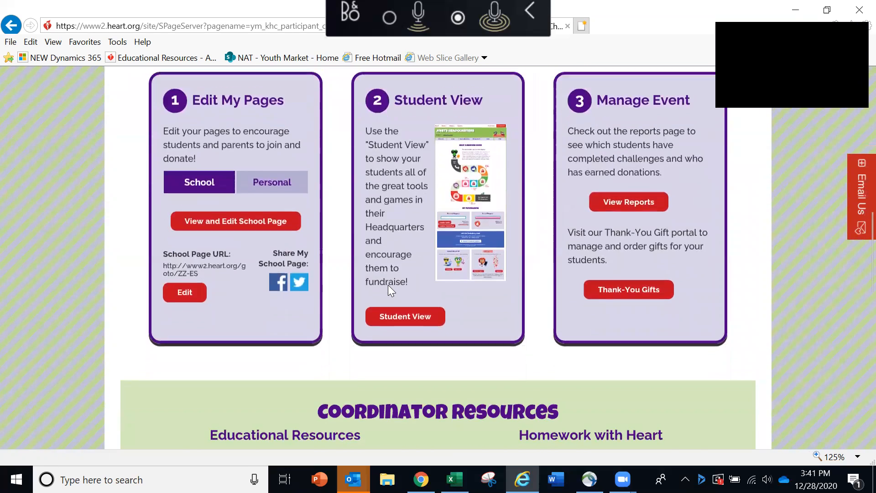
{"action": "scroll", "scroll_direction": "down", "scroll_amount": 3}
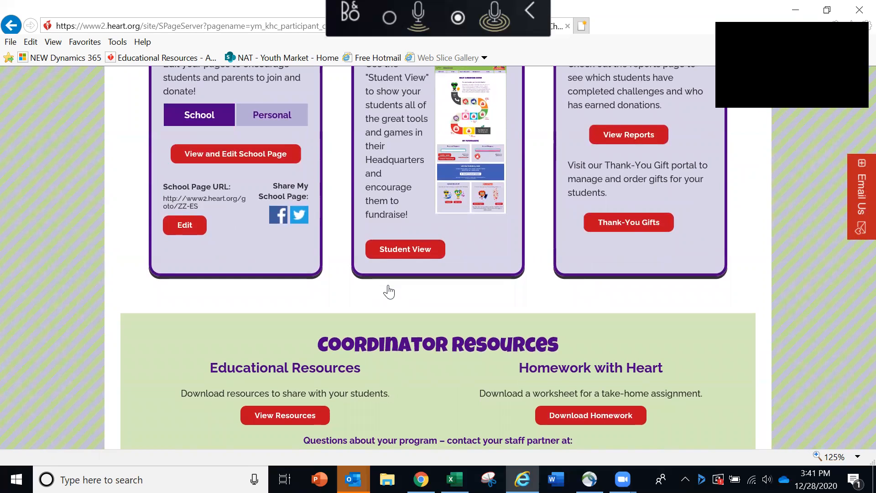
{"action": "scroll", "scroll_direction": "down", "scroll_amount": 3}
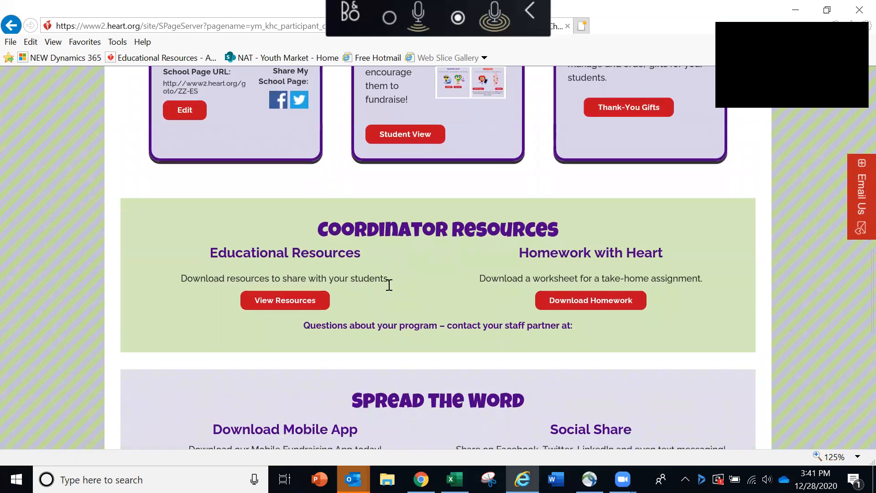
{"action": "mouse_move", "coordinate": [585, 320]}
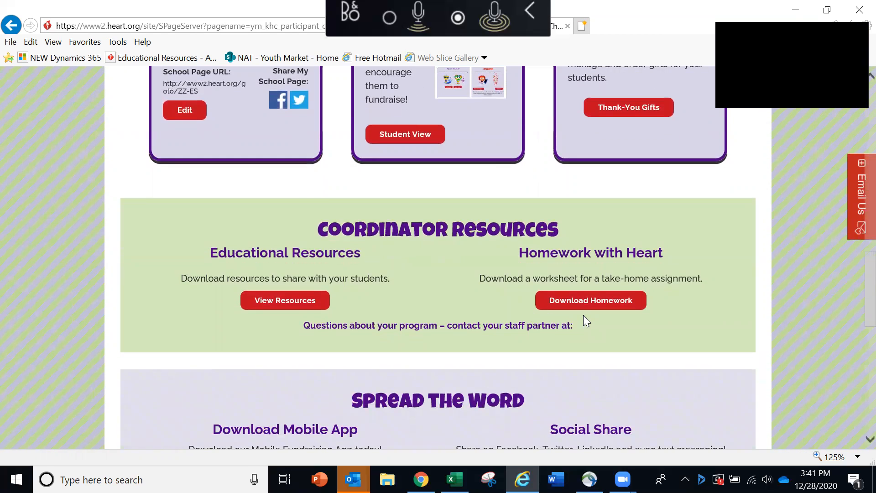
{"action": "mouse_move", "coordinate": [590, 301]}
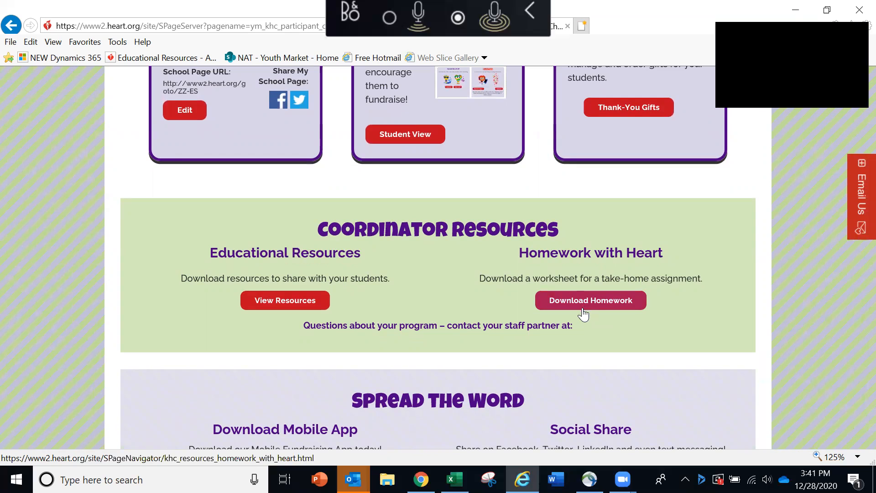
{"action": "mouse_move", "coordinate": [583, 328]}
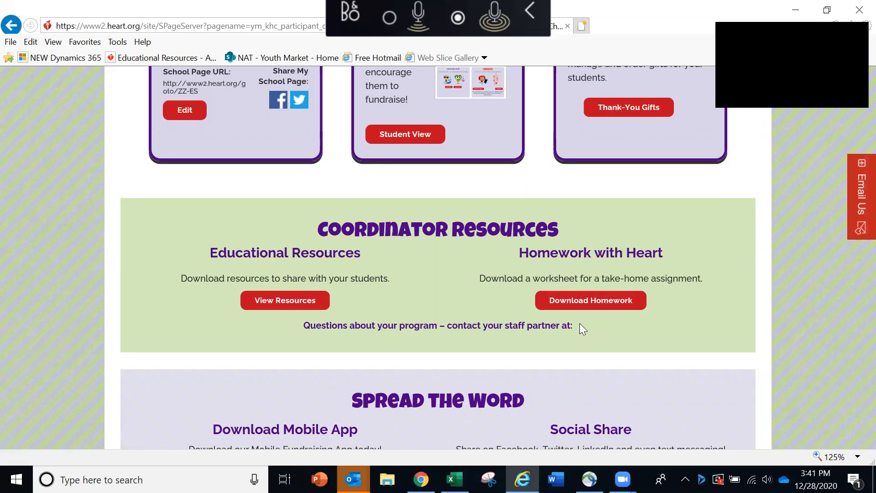
{"action": "mouse_move", "coordinate": [149, 319]}
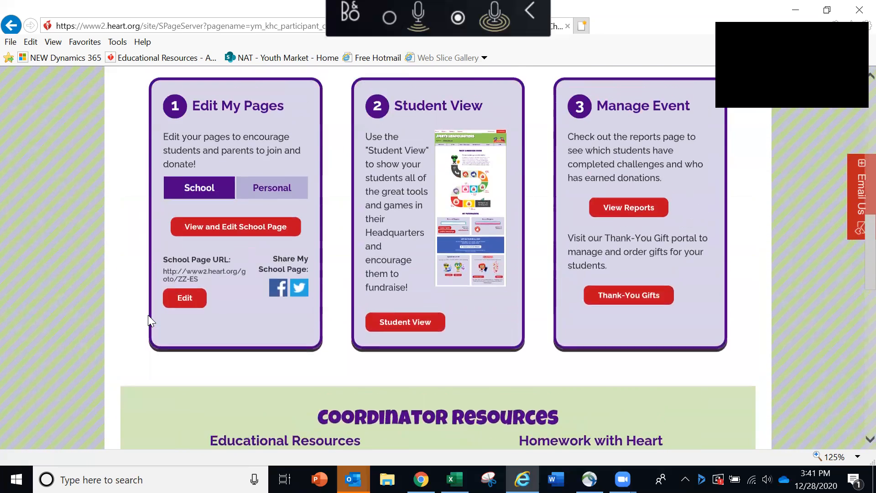
{"action": "scroll", "scroll_direction": "up", "scroll_amount": 3}
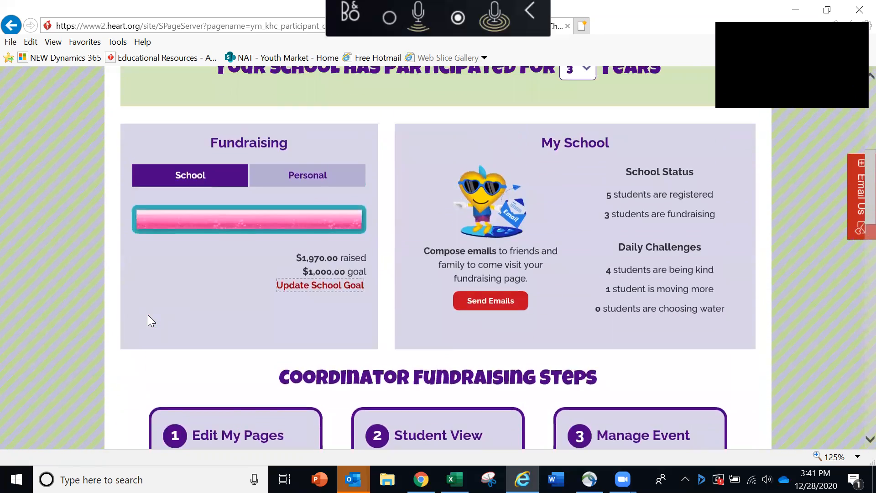
{"action": "scroll", "scroll_direction": "up", "scroll_amount": 3}
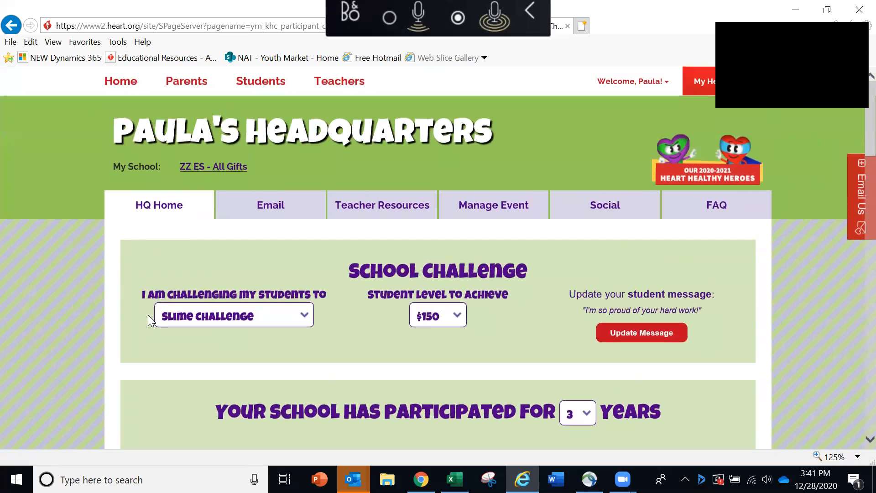
{"action": "mouse_move", "coordinate": [274, 247]}
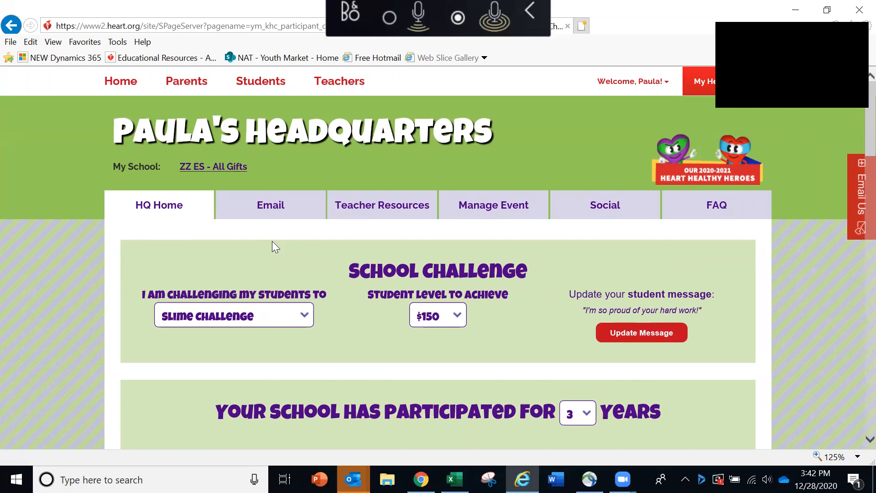
{"action": "left_click", "coordinate": [270, 205]}
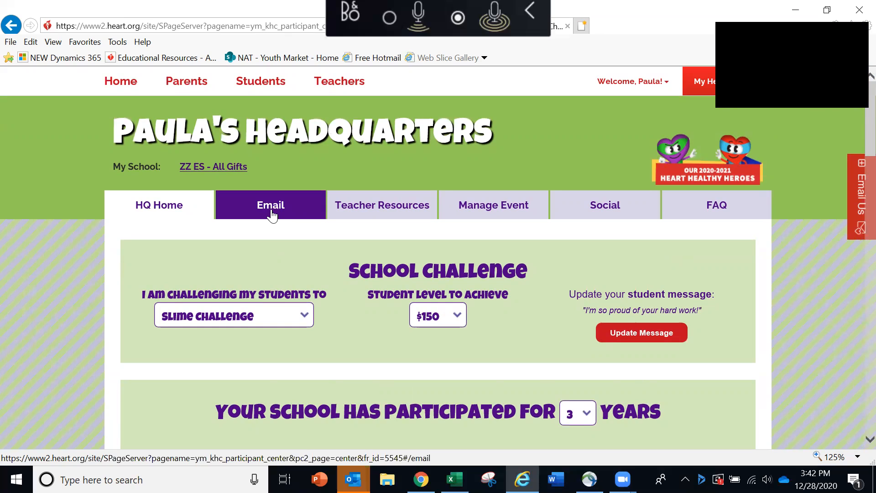
- Open the Email tab, review Contacts, and show the 'Choose a sample message' list
{"action": "left_click", "coordinate": [270, 204]}
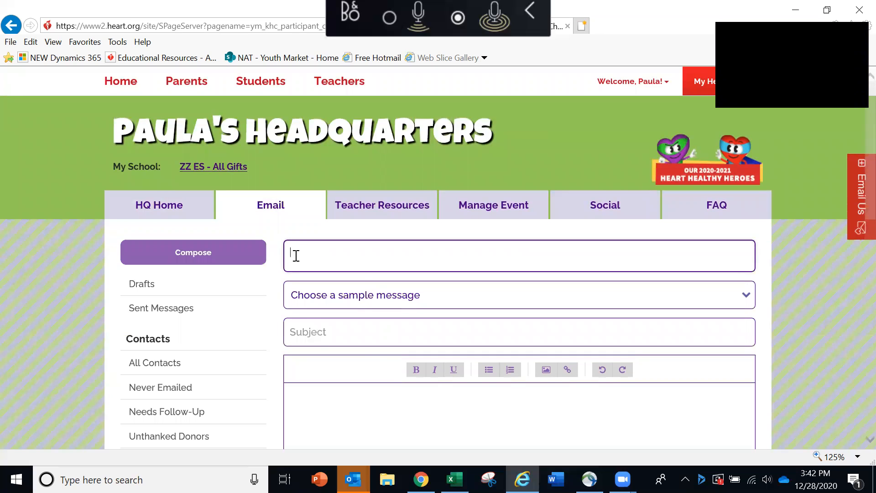
{"action": "scroll", "scroll_direction": "down", "scroll_amount": 3}
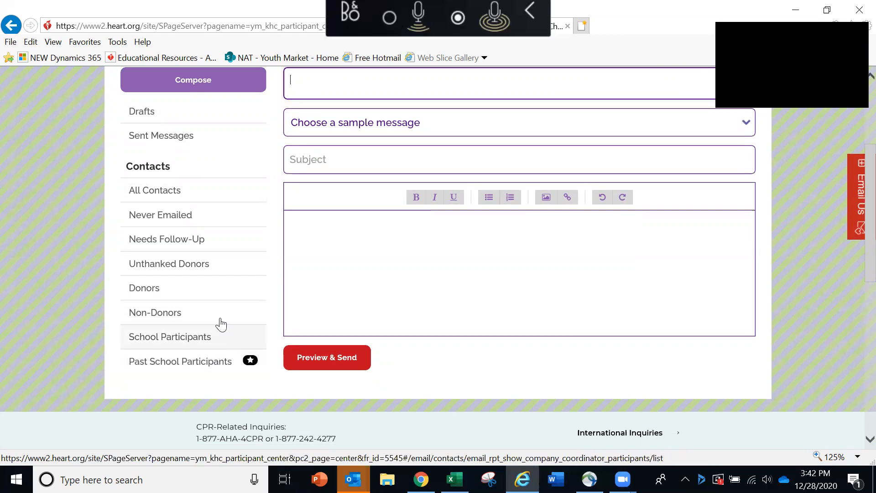
{"action": "scroll", "scroll_direction": "up", "scroll_amount": 3}
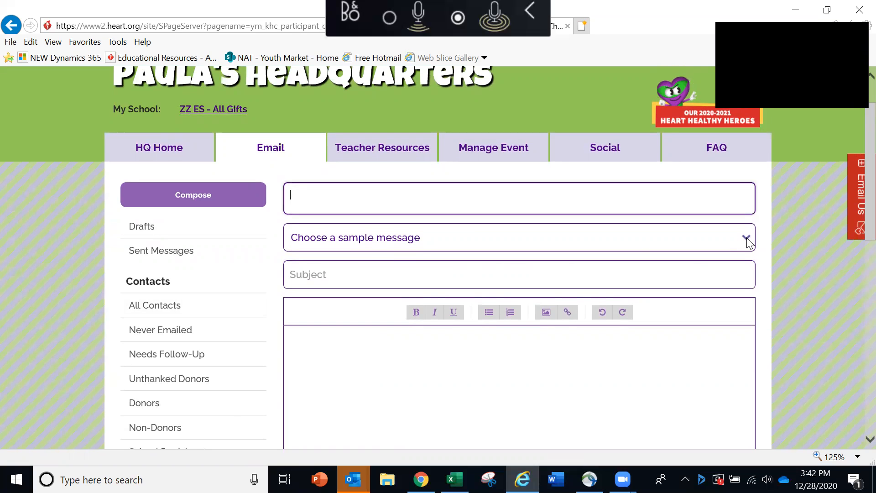
{"action": "left_click", "coordinate": [745, 238]}
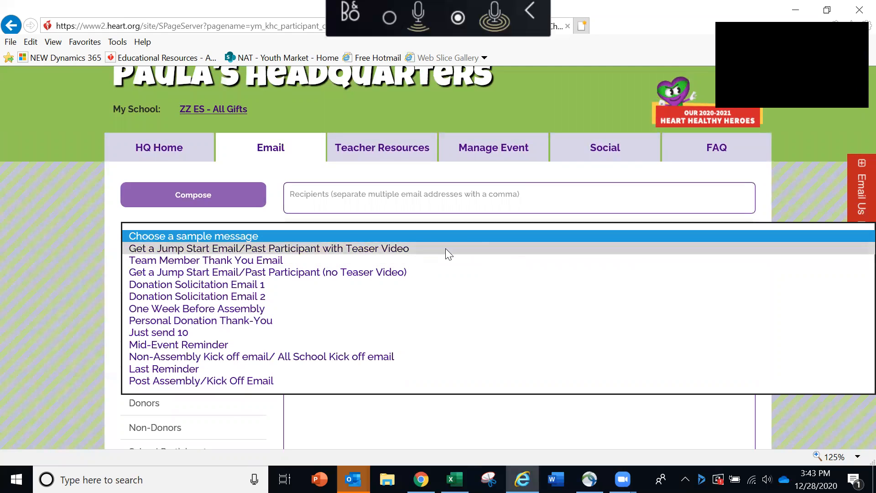
{"action": "left_click", "coordinate": [269, 248]}
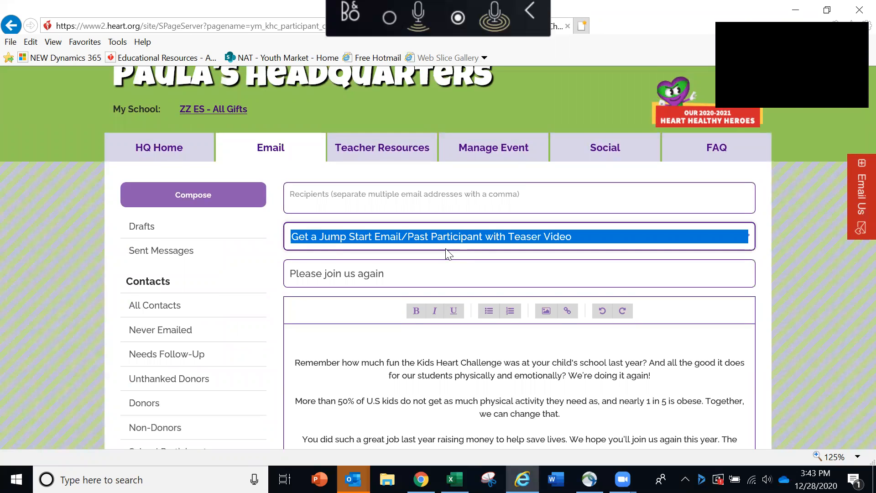
{"action": "mouse_move", "coordinate": [459, 266]}
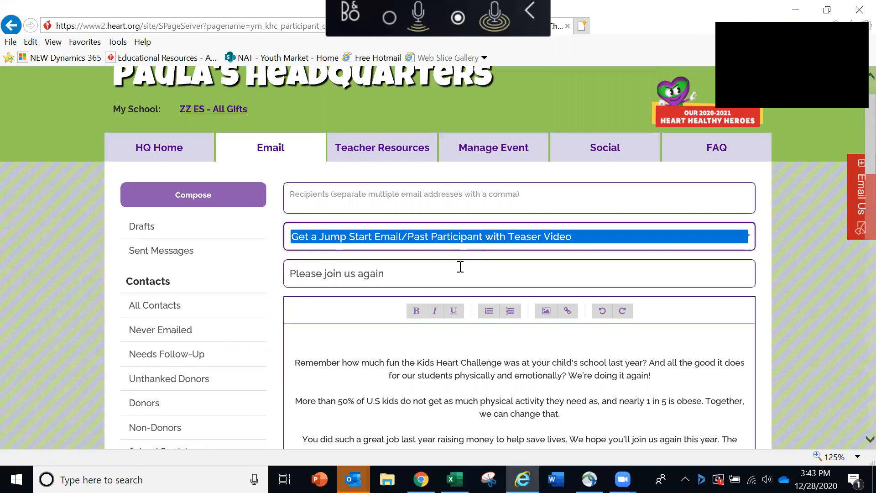
{"action": "scroll", "scroll_direction": "down", "scroll_amount": 3}
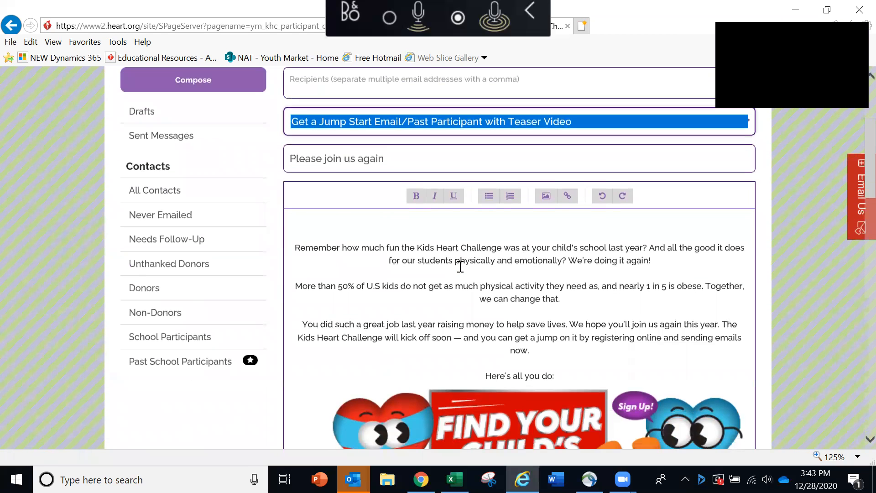
{"action": "scroll", "scroll_direction": "down", "scroll_amount": 3}
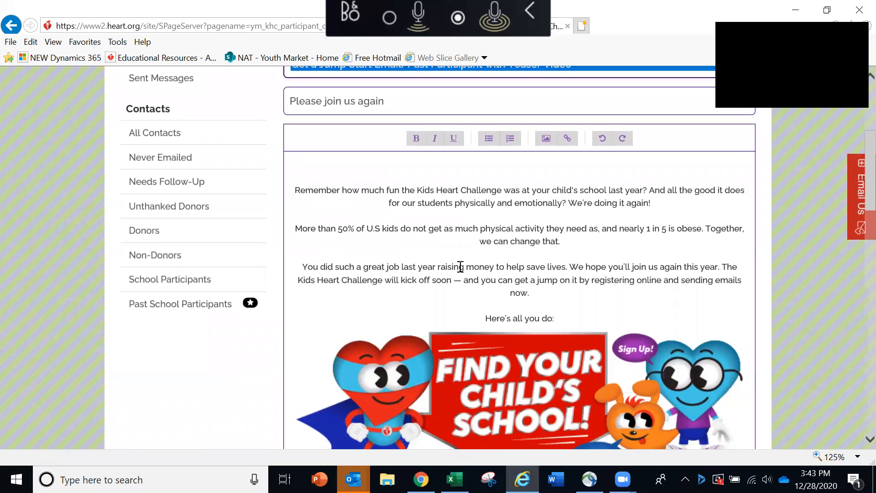
{"action": "scroll", "scroll_direction": "down", "scroll_amount": 3}
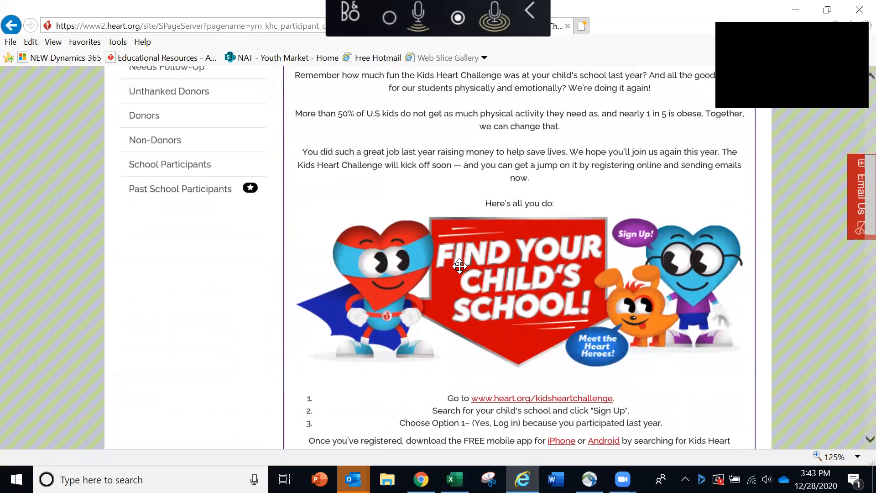
{"action": "scroll", "scroll_direction": "down", "scroll_amount": 3}
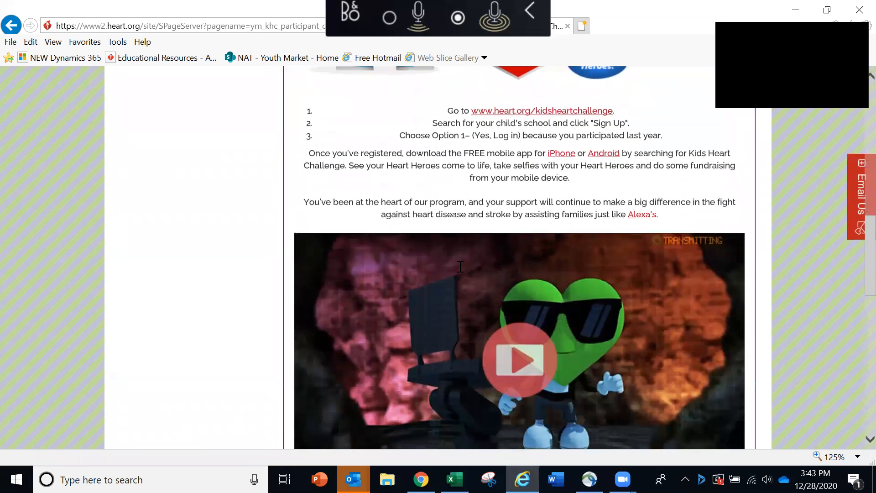
{"action": "scroll", "scroll_direction": "down", "scroll_amount": 3}
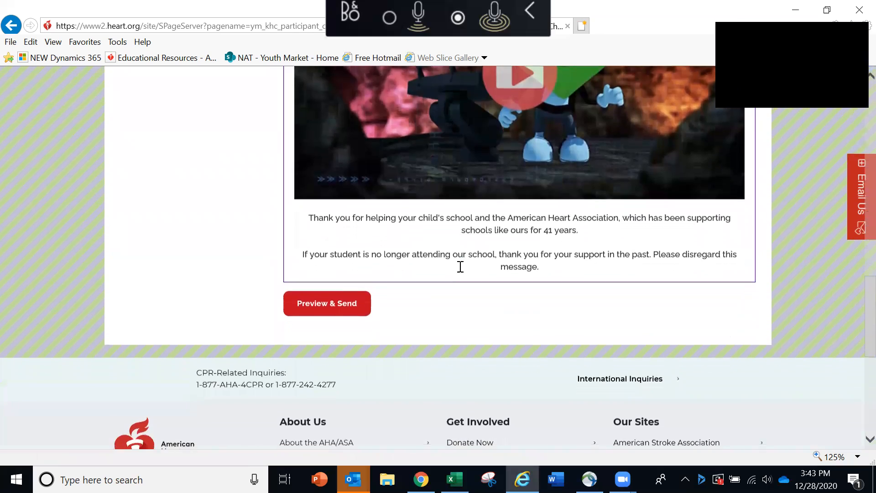
{"action": "scroll", "scroll_direction": "down", "scroll_amount": 3}
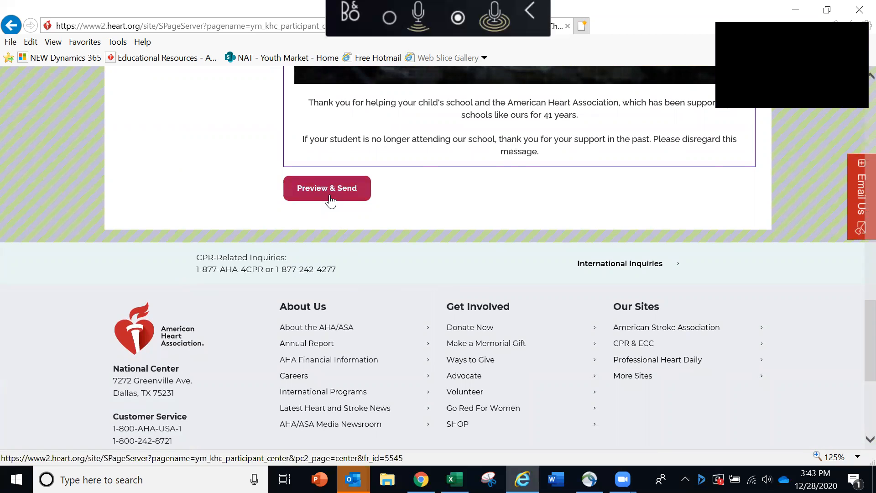
{"action": "mouse_move", "coordinate": [263, 196]}
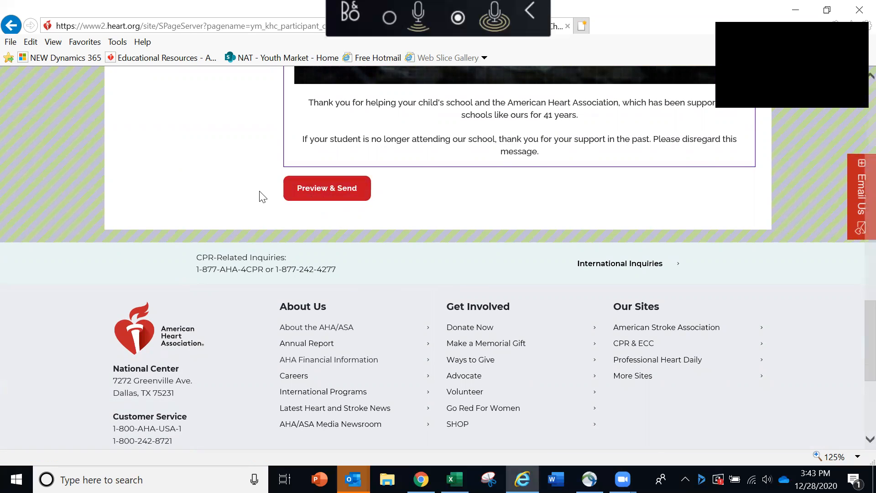
{"action": "scroll", "scroll_direction": "up", "scroll_amount": 3}
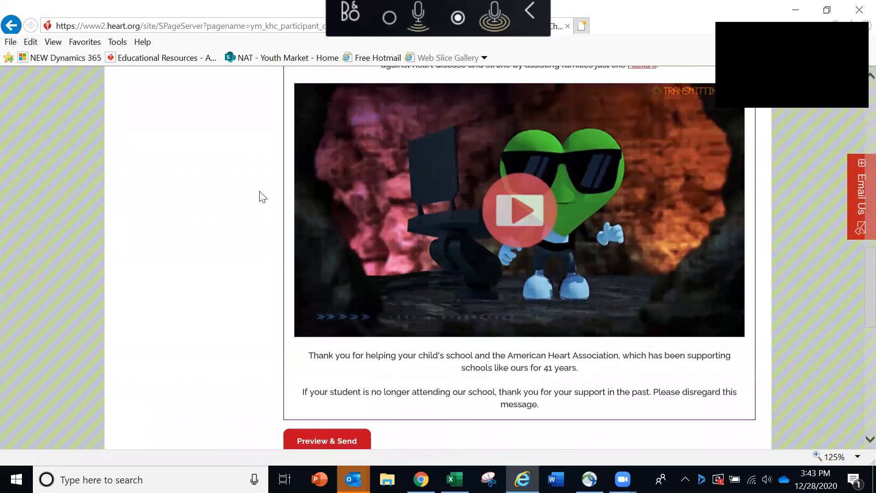
{"action": "scroll", "scroll_direction": "up", "scroll_amount": 3}
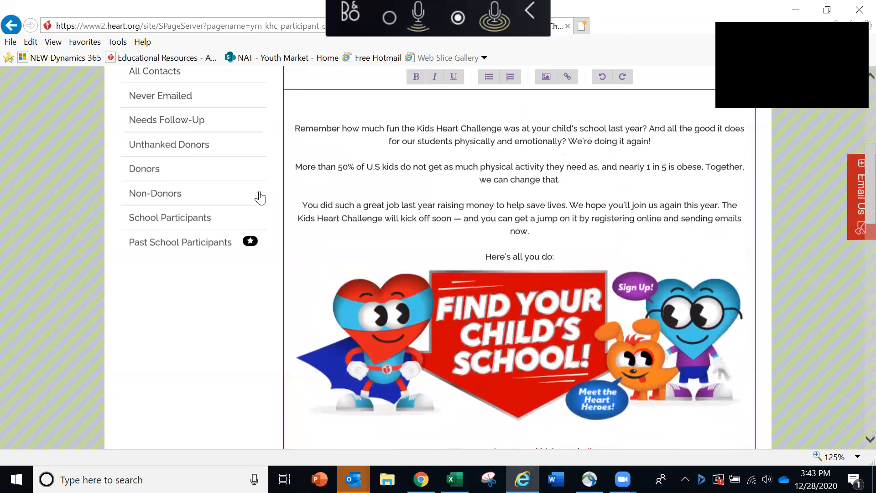
{"action": "scroll", "scroll_direction": "up", "scroll_amount": 3}
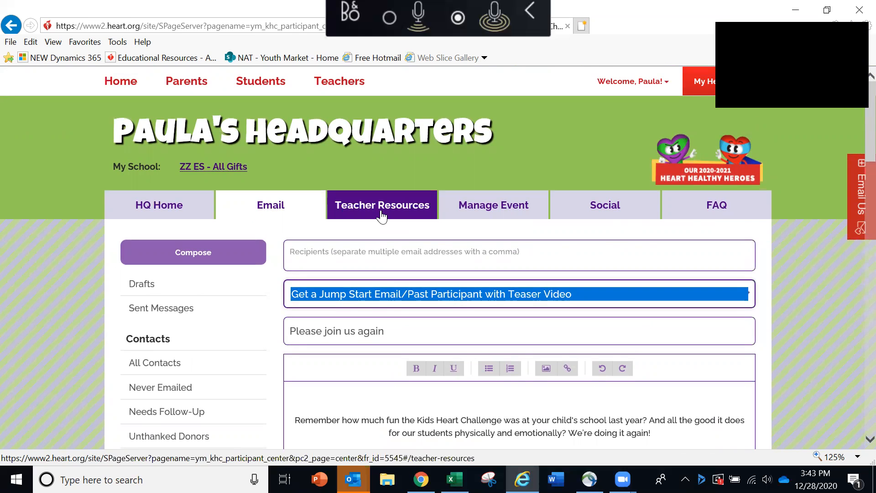
- Open Teacher Resources and scroll through the elementary school resource cards
{"action": "left_click", "coordinate": [383, 205]}
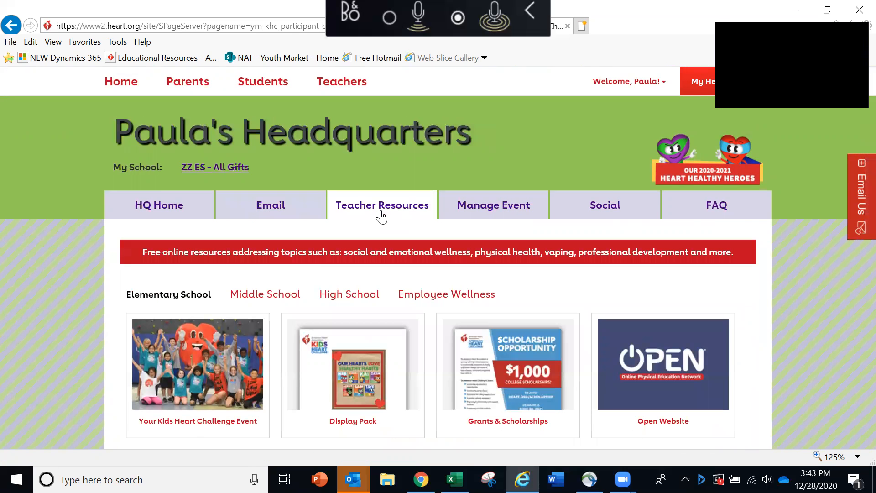
{"action": "scroll", "scroll_direction": "down", "scroll_amount": 3}
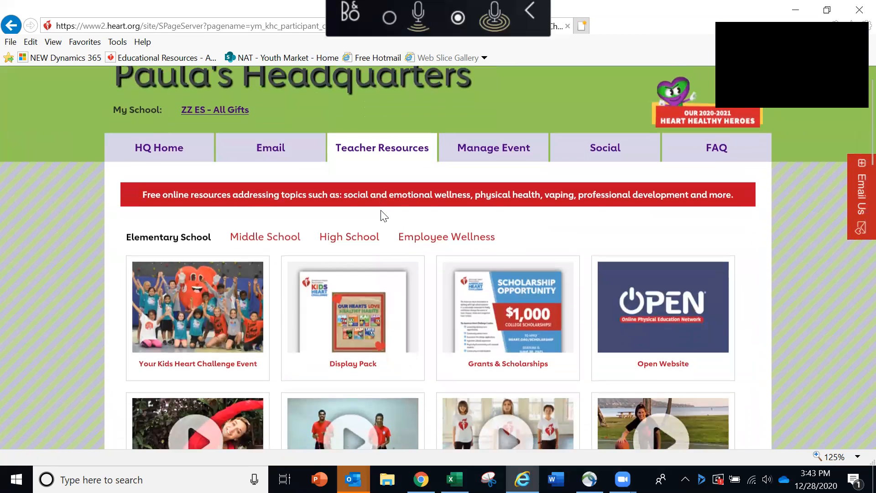
{"action": "scroll", "scroll_direction": "down", "scroll_amount": 3}
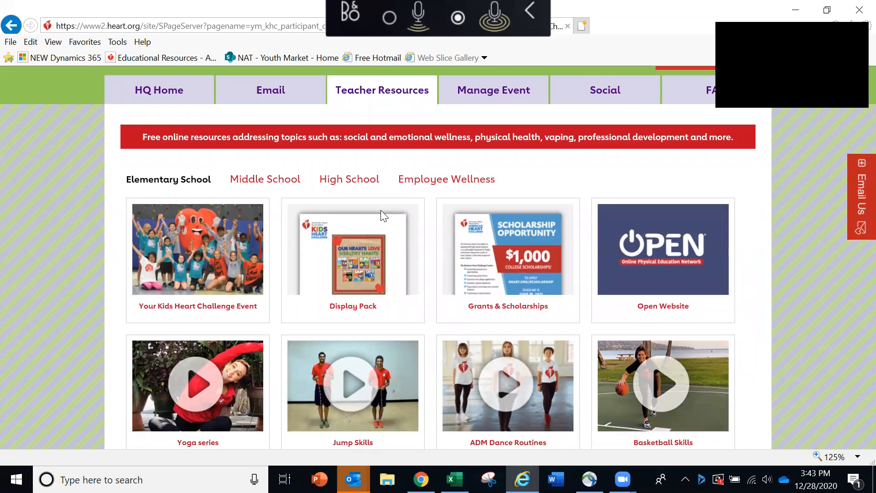
{"action": "scroll", "scroll_direction": "down", "scroll_amount": 3}
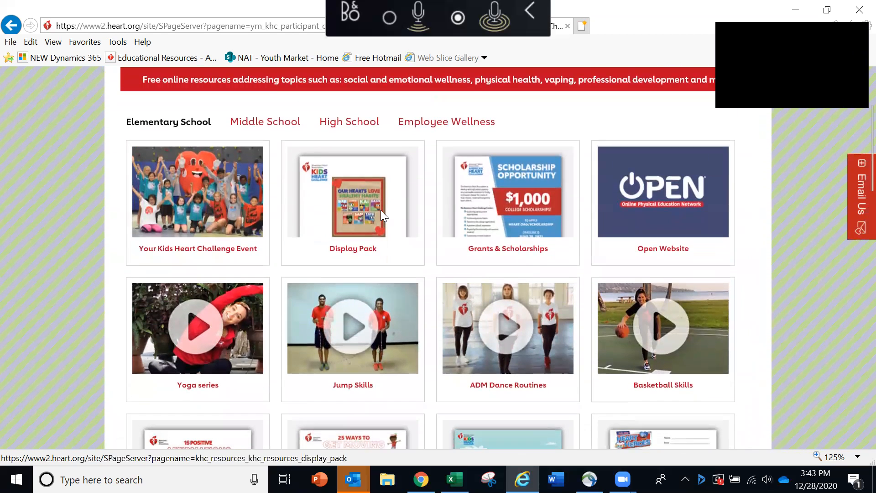
{"action": "scroll", "scroll_direction": "up", "scroll_amount": 3}
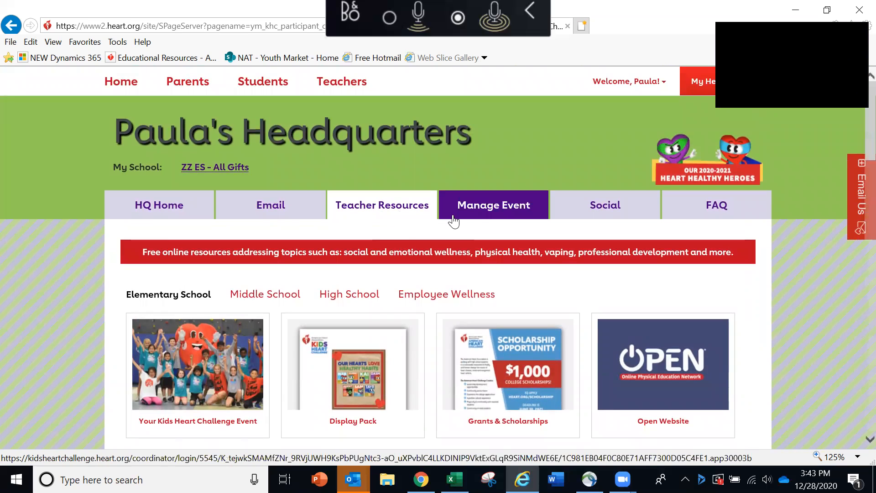
{"action": "mouse_move", "coordinate": [488, 218]}
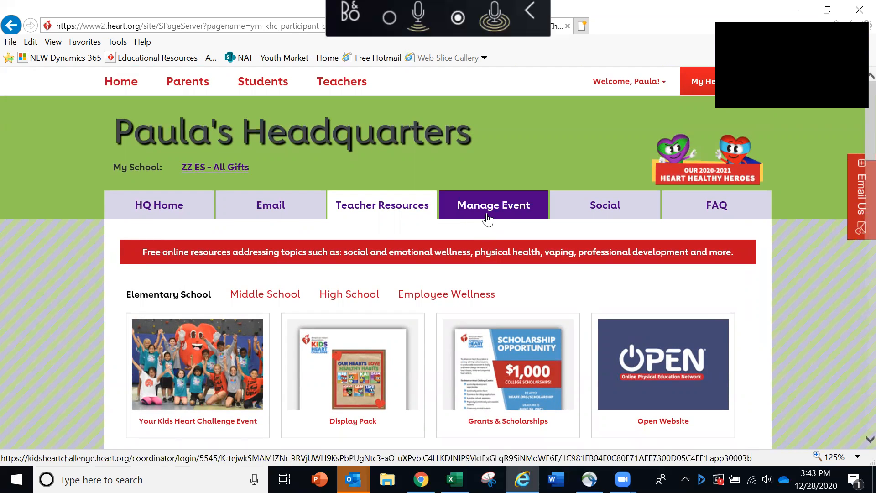
- Open the Manage Event dashboard and scroll through the leaderboard and classroom competition
{"action": "left_click", "coordinate": [492, 205]}
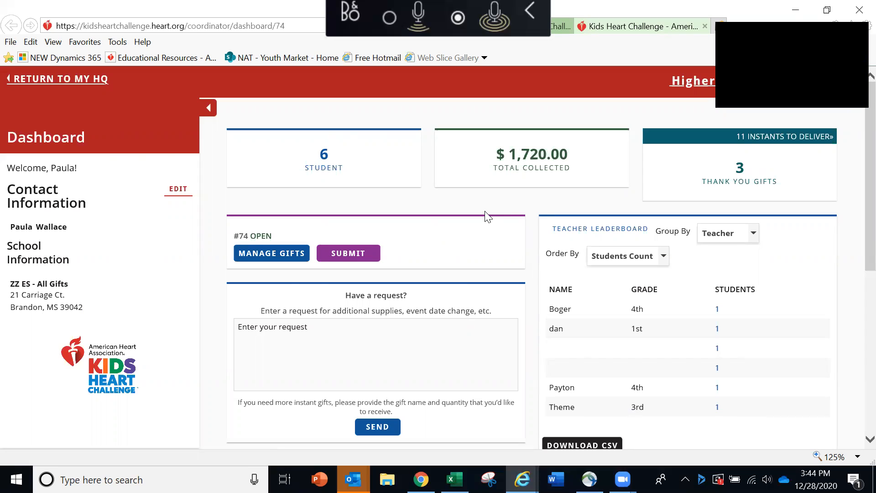
{"action": "mouse_move", "coordinate": [356, 185]}
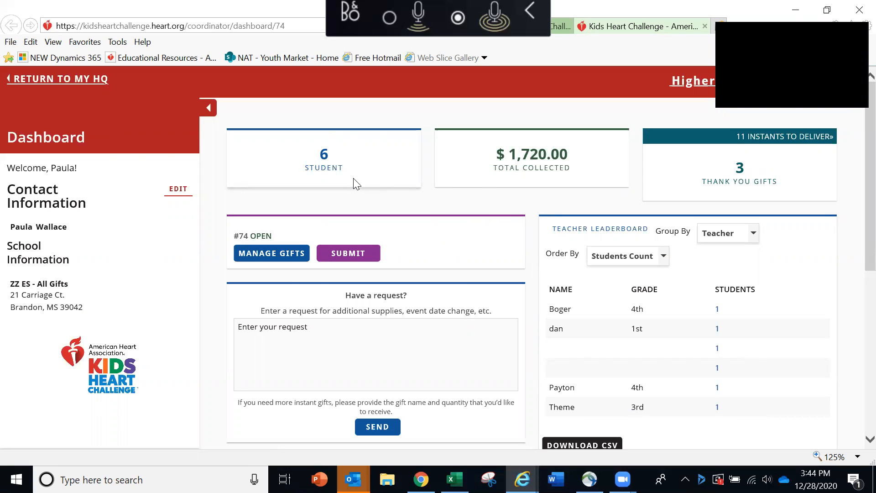
{"action": "mouse_move", "coordinate": [484, 182]}
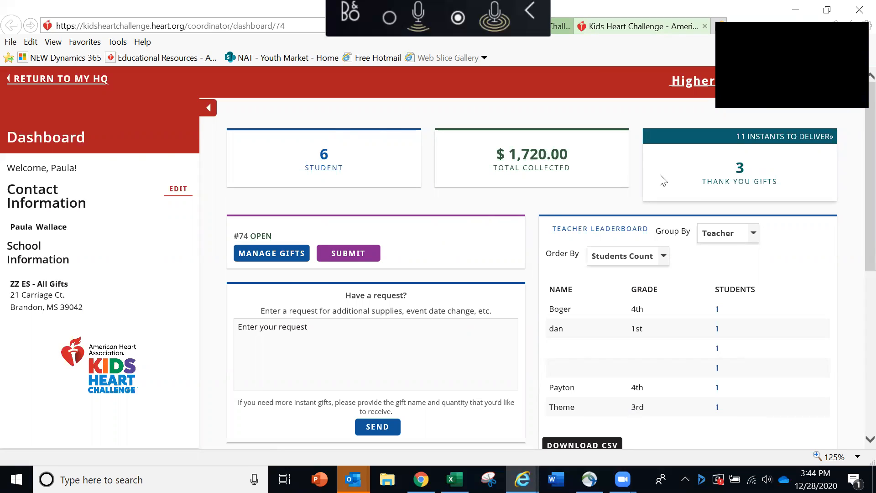
{"action": "mouse_move", "coordinate": [678, 273]}
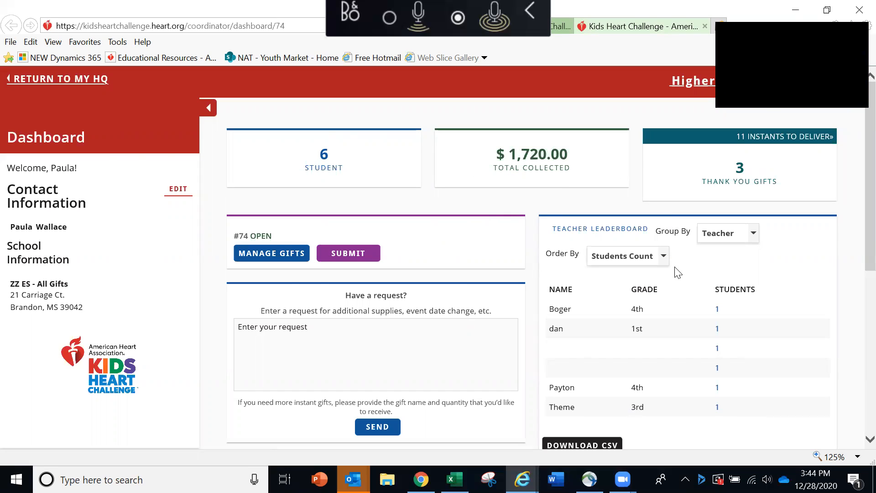
{"action": "scroll", "scroll_direction": "down", "scroll_amount": 3}
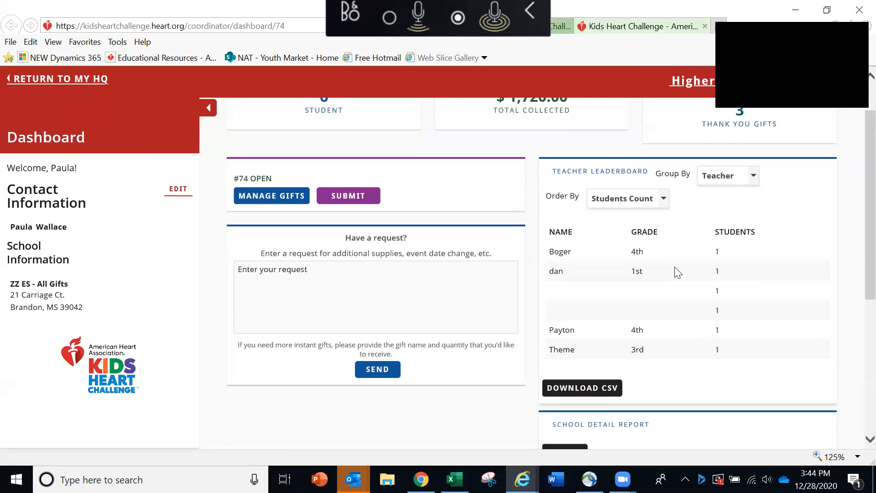
{"action": "scroll", "scroll_direction": "down", "scroll_amount": 3}
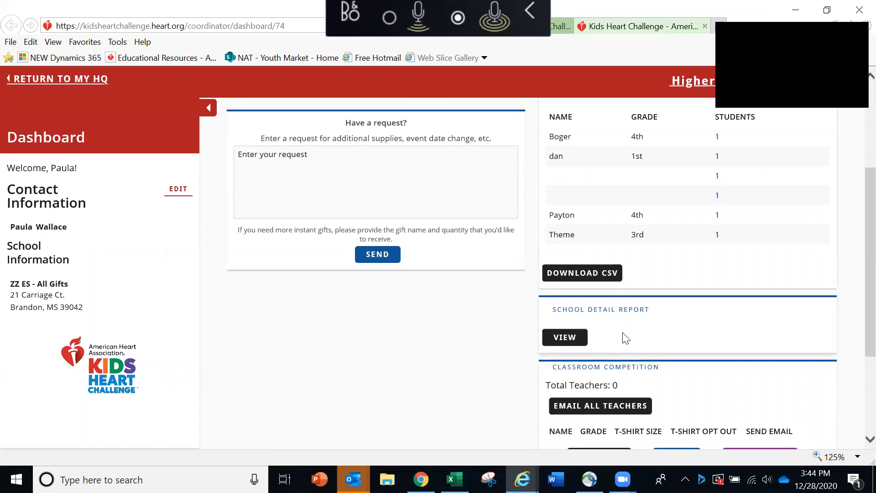
{"action": "scroll", "scroll_direction": "down", "scroll_amount": 3}
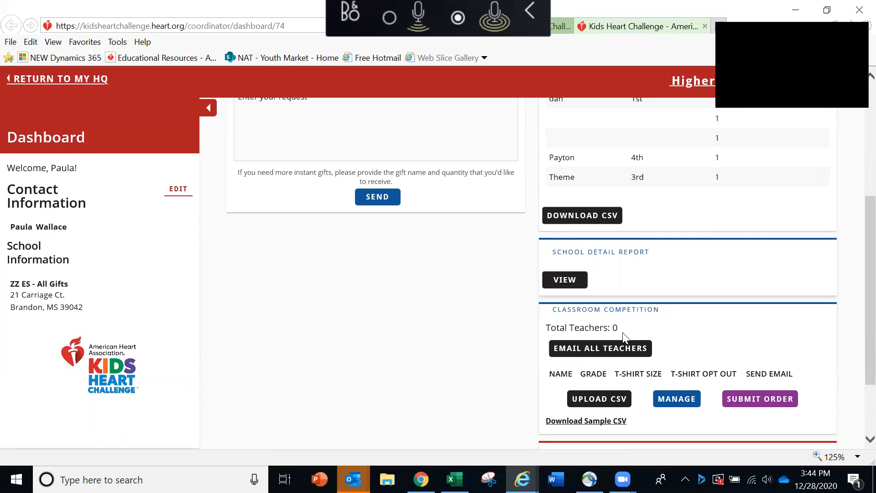
{"action": "scroll", "scroll_direction": "up", "scroll_amount": 3}
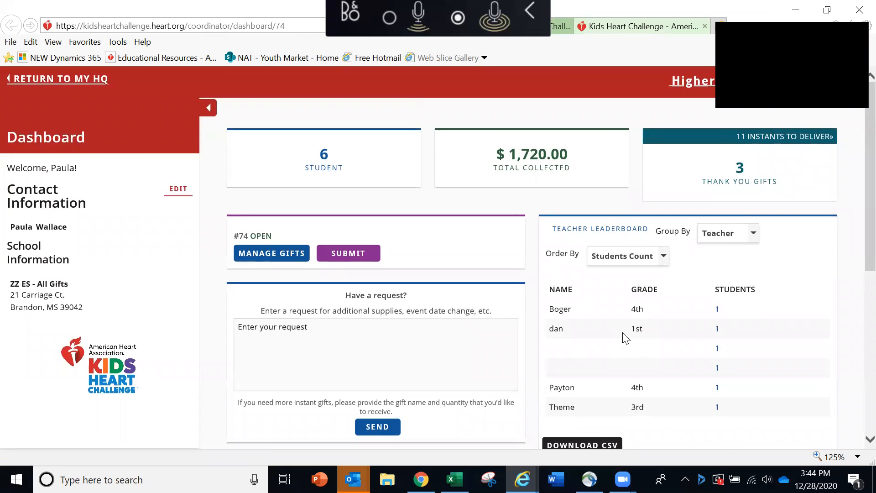
{"action": "mouse_move", "coordinate": [250, 204]}
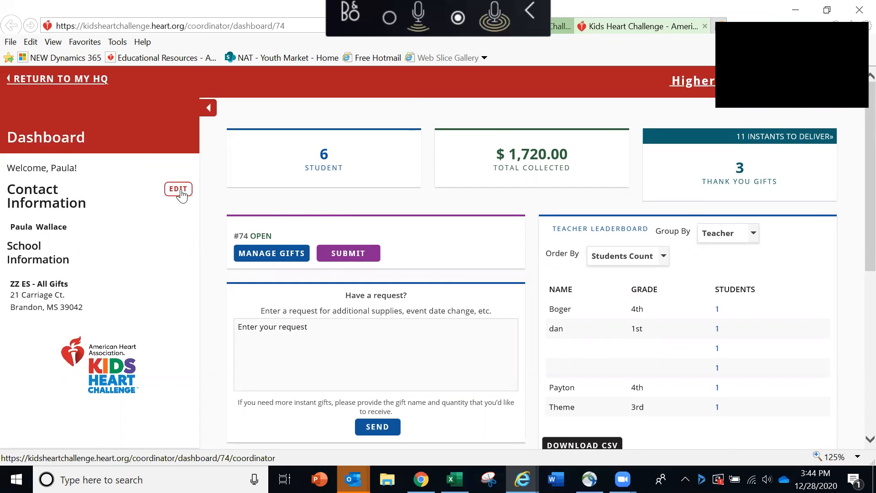
{"action": "mouse_move", "coordinate": [178, 188]}
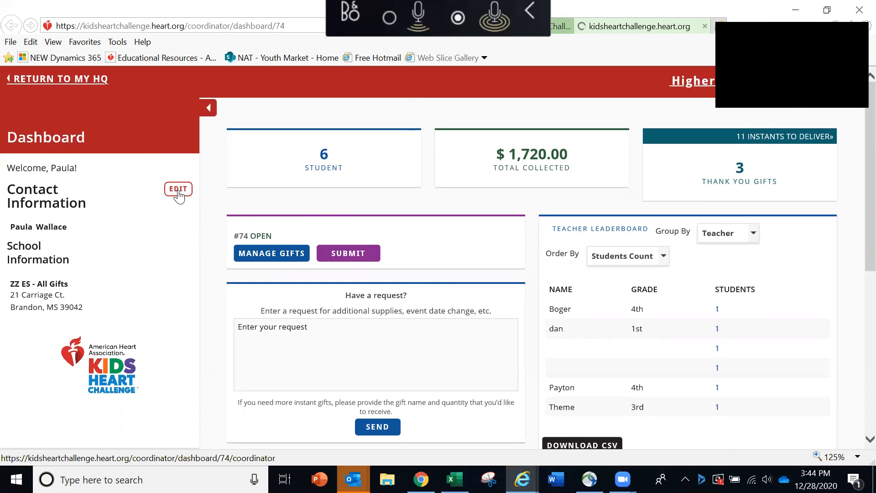
- Open the Edit Contact Information form from the dashboard's Contact Information EDIT link
{"action": "left_click", "coordinate": [178, 189]}
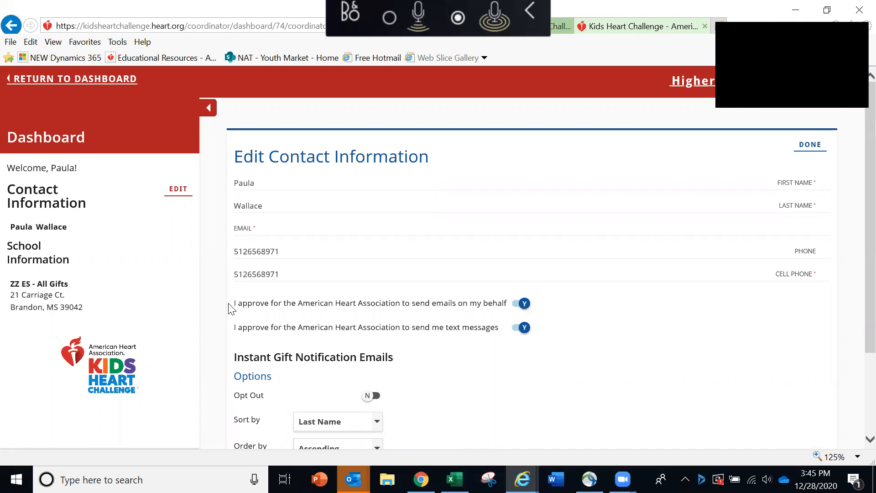
{"action": "mouse_move", "coordinate": [462, 313]}
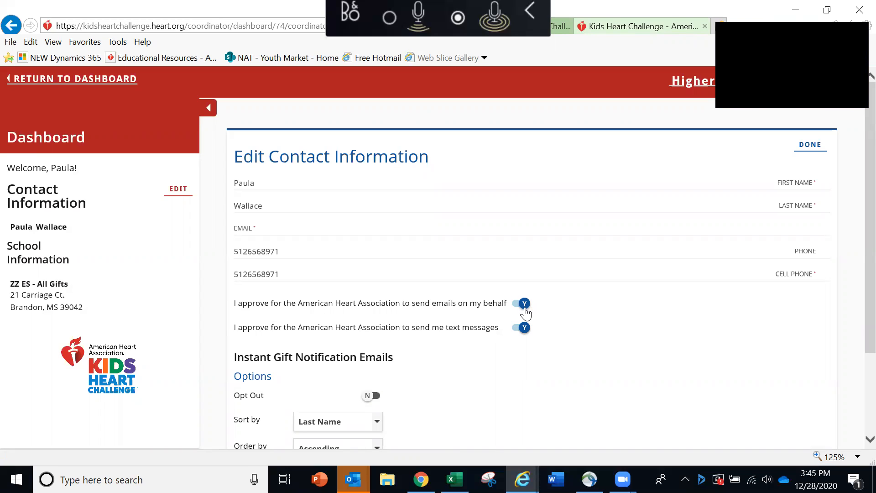
{"action": "mouse_move", "coordinate": [566, 313]}
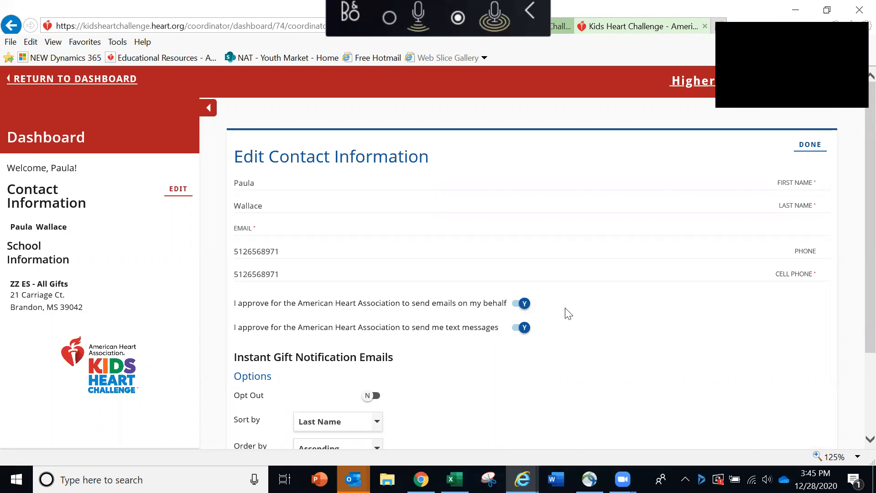
{"action": "mouse_move", "coordinate": [659, 309]}
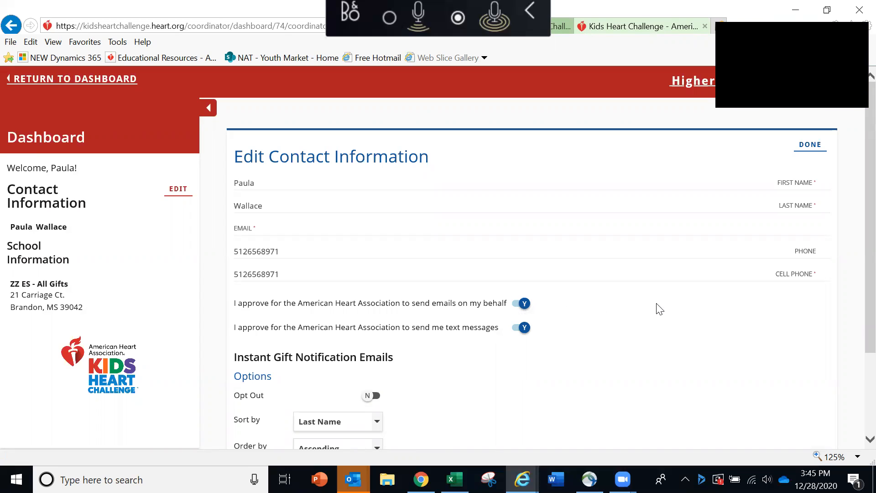
{"action": "mouse_move", "coordinate": [786, 243]}
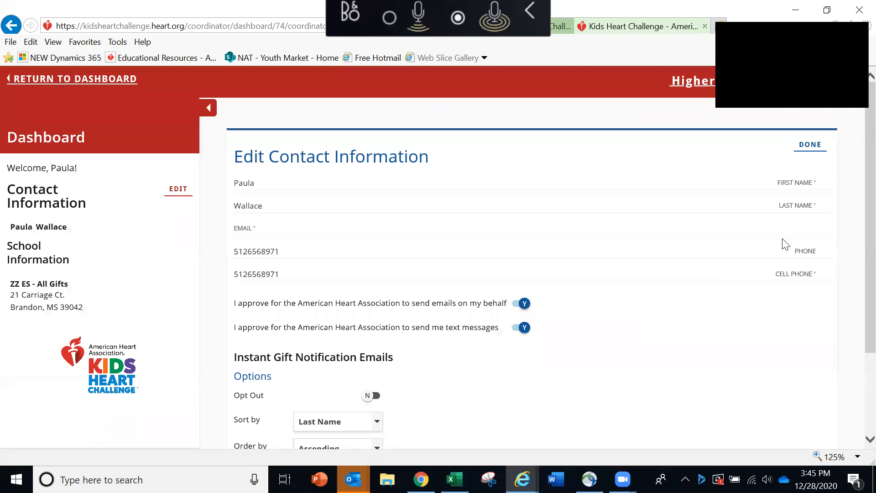
{"action": "mouse_move", "coordinate": [809, 144]}
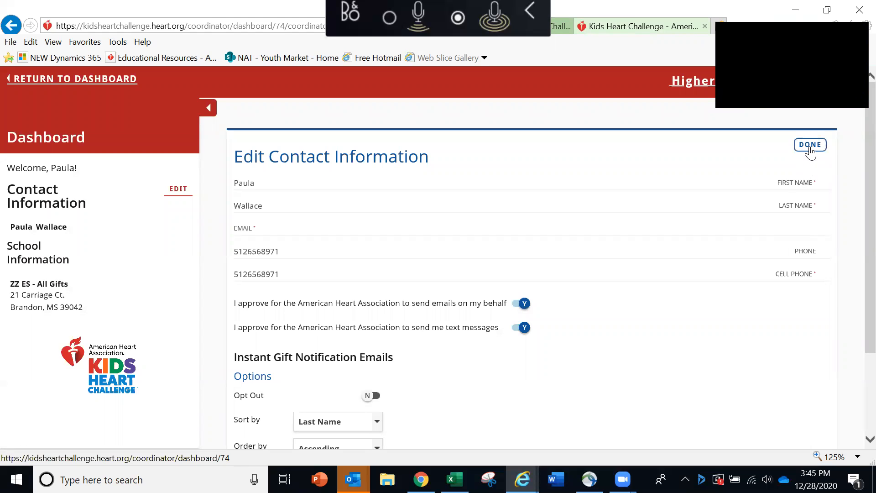
- Close the Edit Contact Information form with DONE, returning to the event dashboard
{"action": "left_click", "coordinate": [810, 145]}
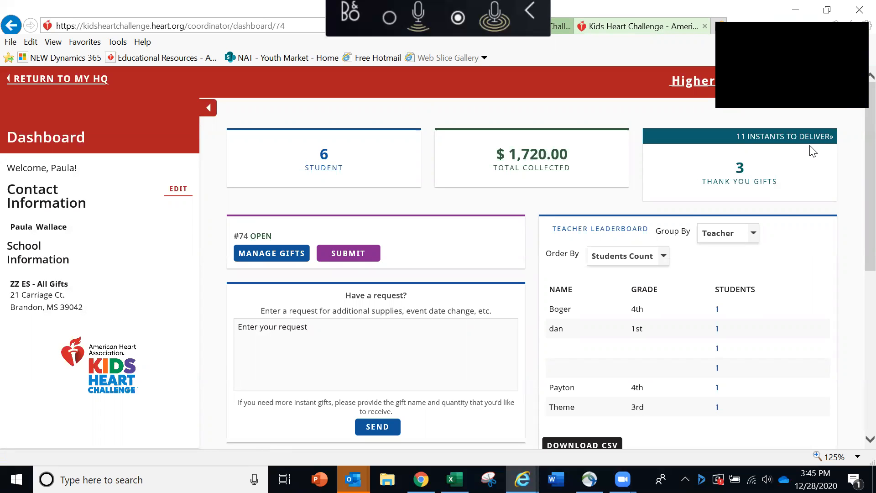
{"action": "mouse_move", "coordinate": [754, 161]}
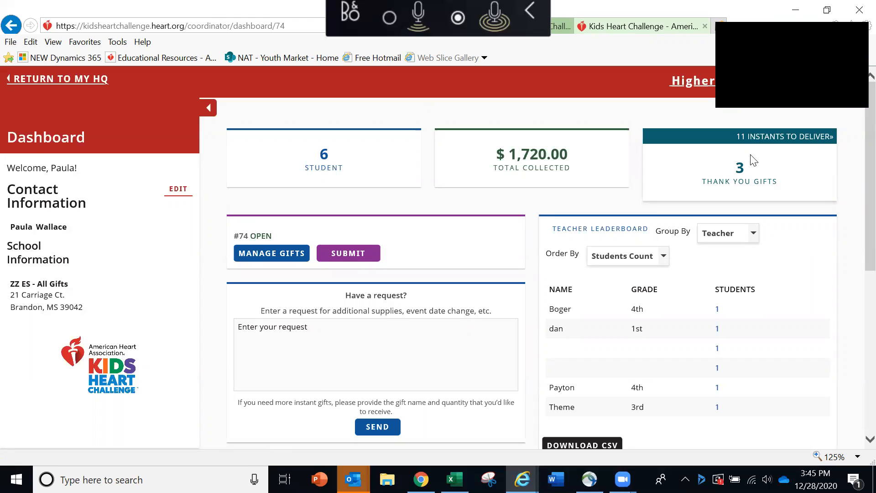
{"action": "mouse_move", "coordinate": [300, 231]}
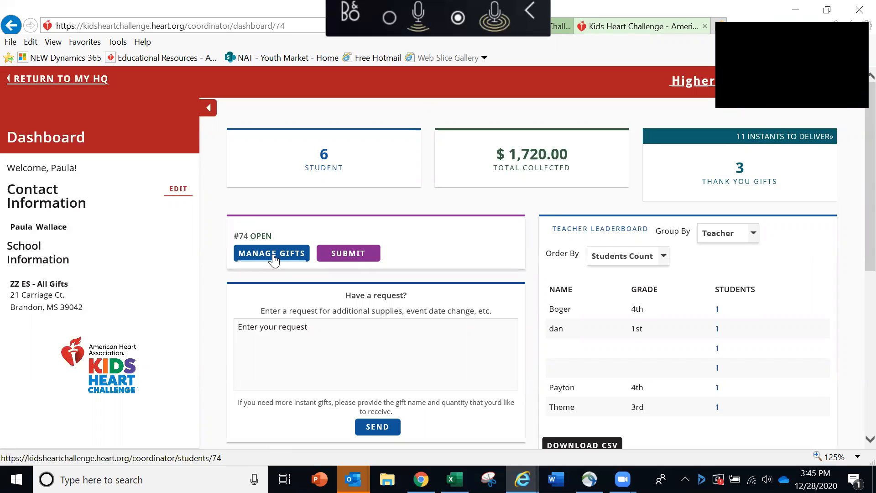
- Go to Manage Gifts for event #74 showing $1,720.00 collected and the student gift cards
{"action": "left_click", "coordinate": [271, 253]}
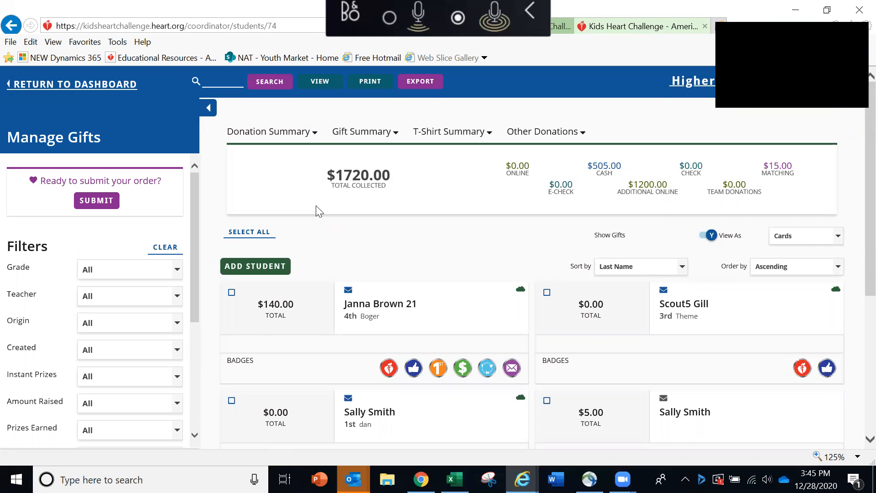
{"action": "mouse_move", "coordinate": [380, 262]}
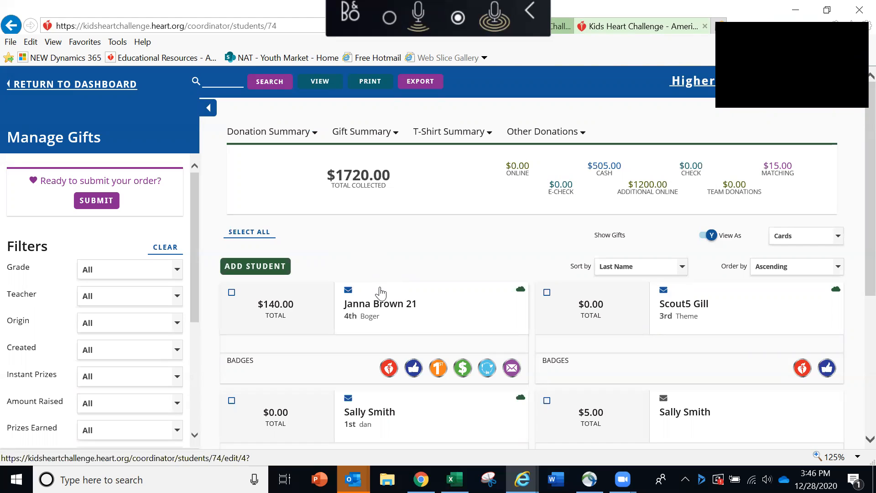
{"action": "mouse_move", "coordinate": [355, 328]}
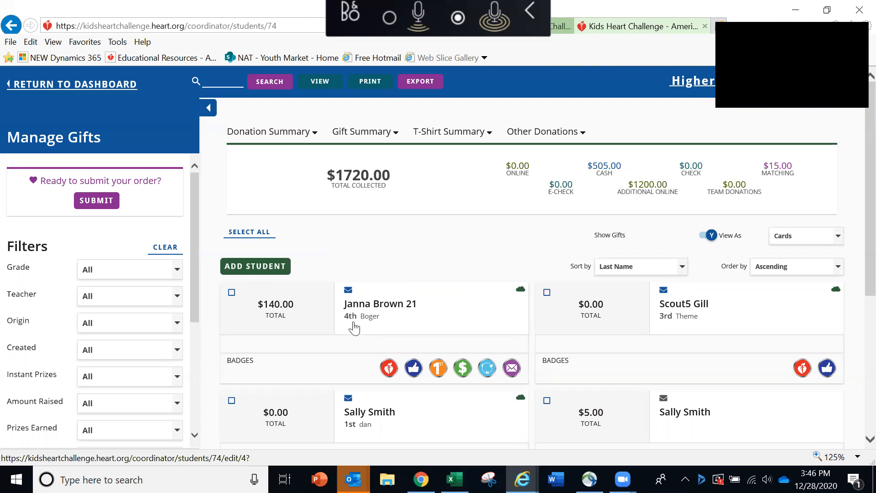
{"action": "mouse_move", "coordinate": [372, 327]}
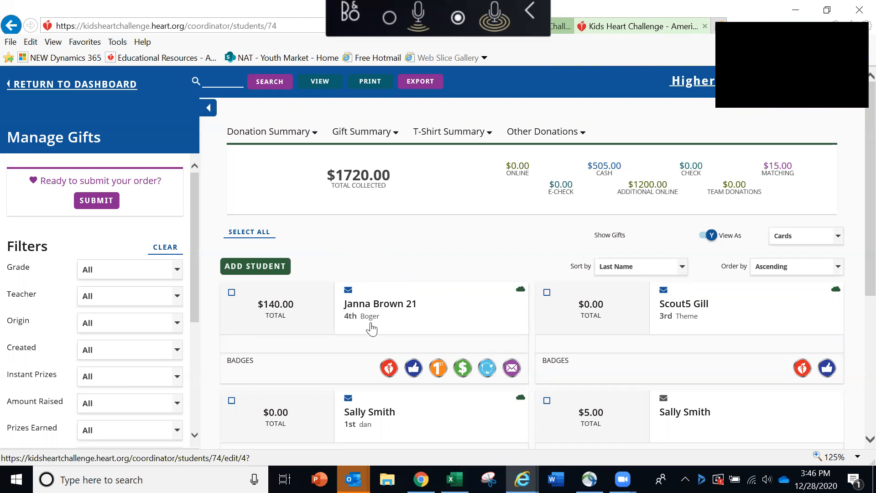
{"action": "mouse_move", "coordinate": [316, 326]}
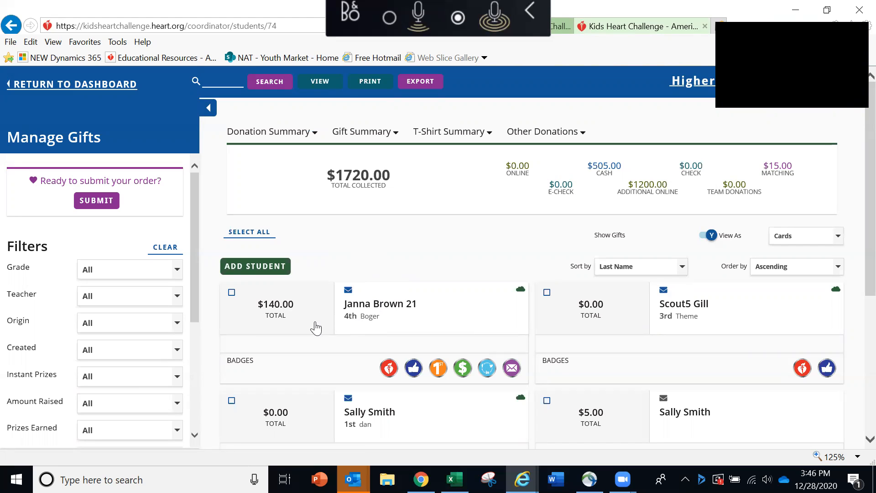
{"action": "mouse_move", "coordinate": [340, 351]}
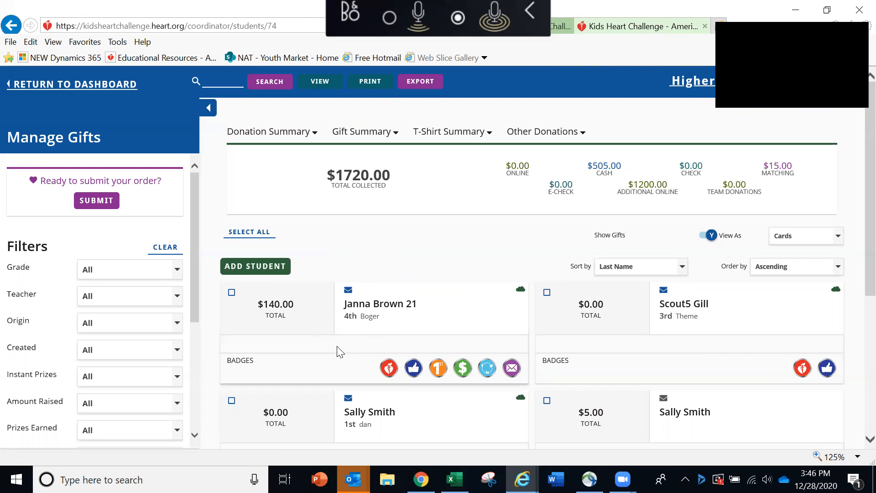
{"action": "scroll", "scroll_direction": "down", "scroll_amount": 3}
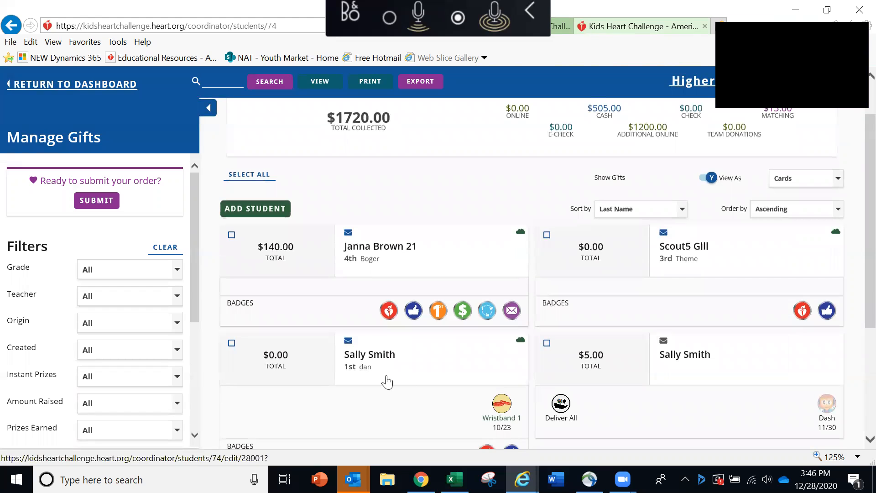
{"action": "mouse_move", "coordinate": [442, 402]}
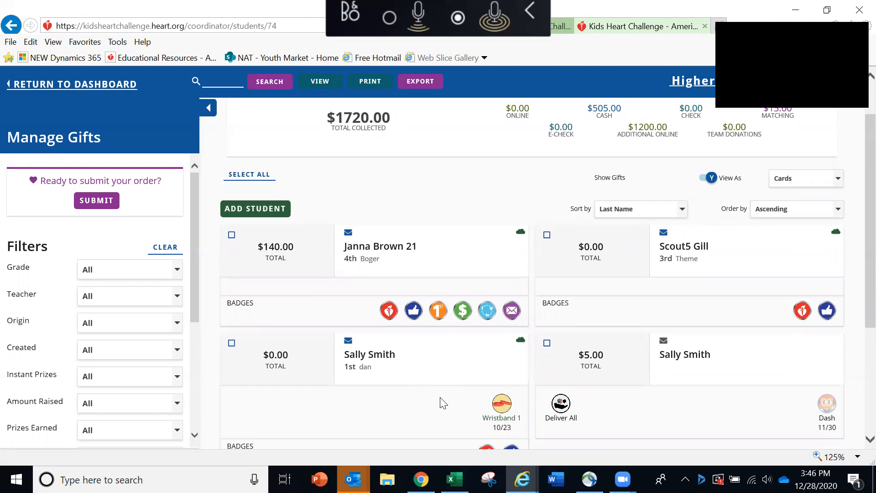
{"action": "mouse_move", "coordinate": [541, 404]}
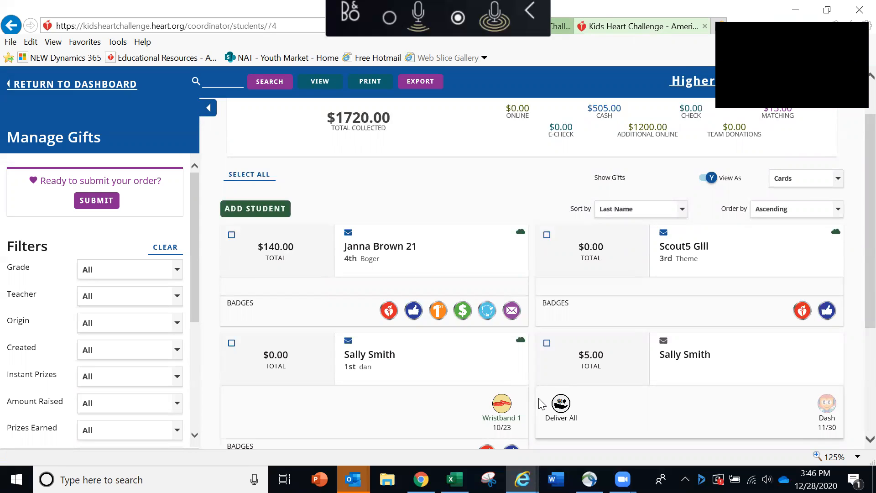
{"action": "mouse_move", "coordinate": [641, 418]}
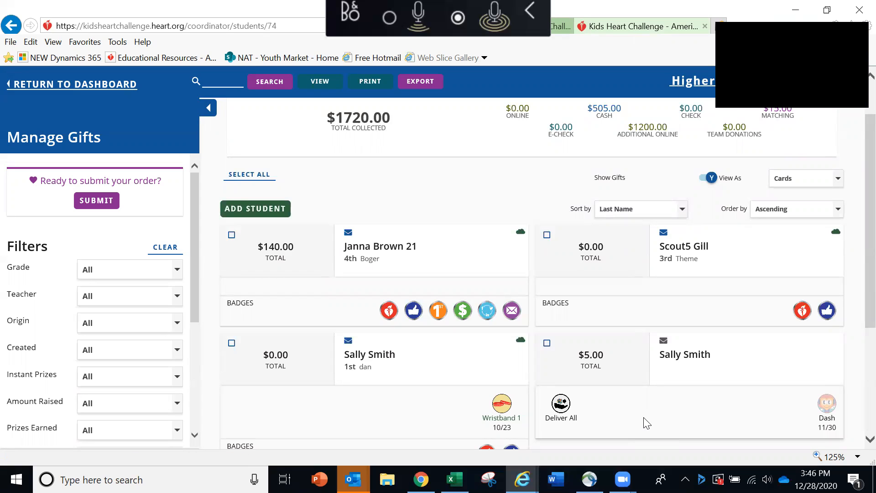
{"action": "mouse_move", "coordinate": [794, 422]}
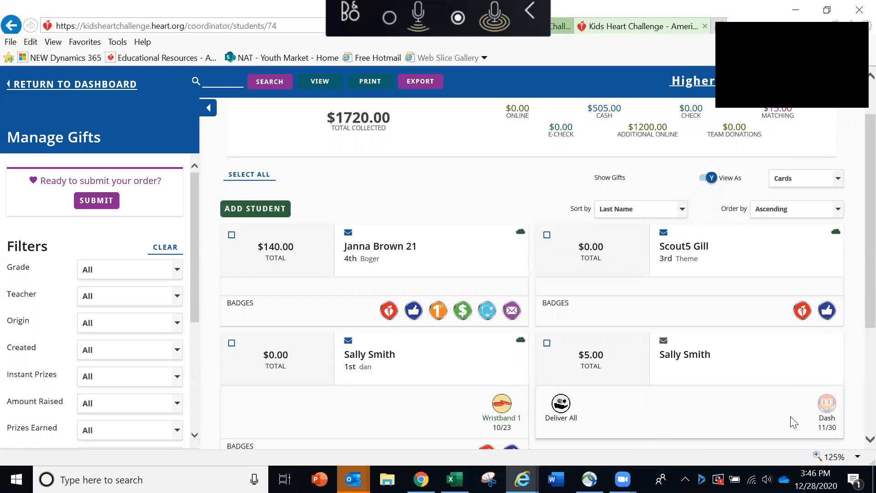
{"action": "mouse_move", "coordinate": [827, 402]}
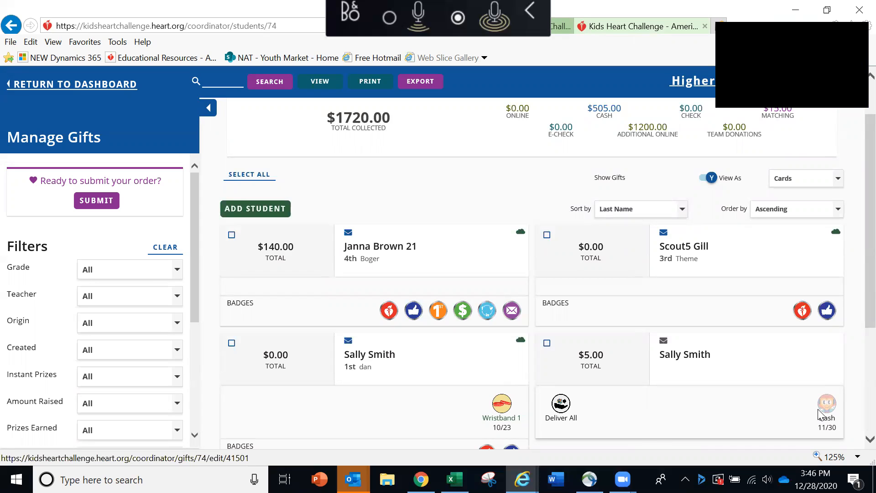
{"action": "mouse_move", "coordinate": [827, 403]}
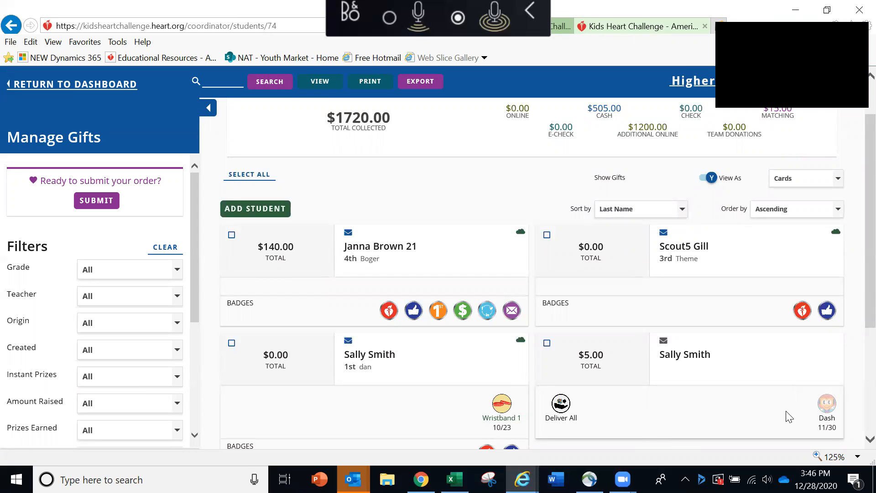
{"action": "mouse_move", "coordinate": [827, 404]}
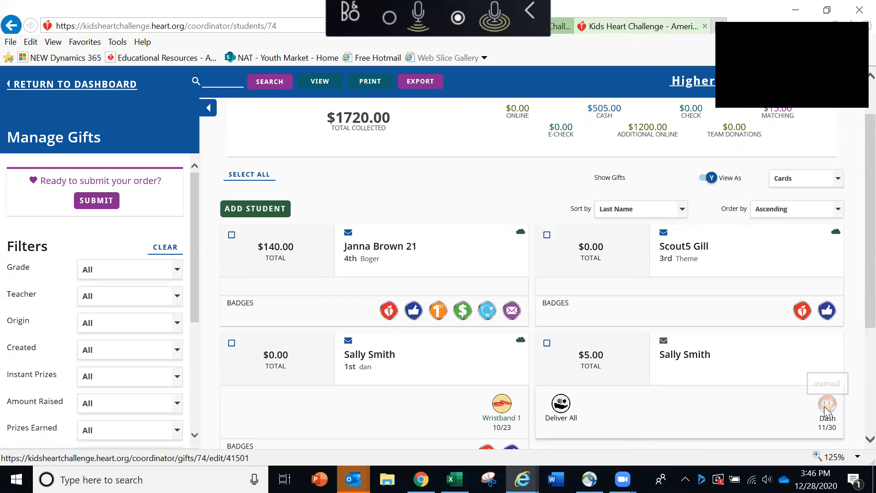
{"action": "left_click", "coordinate": [827, 404]}
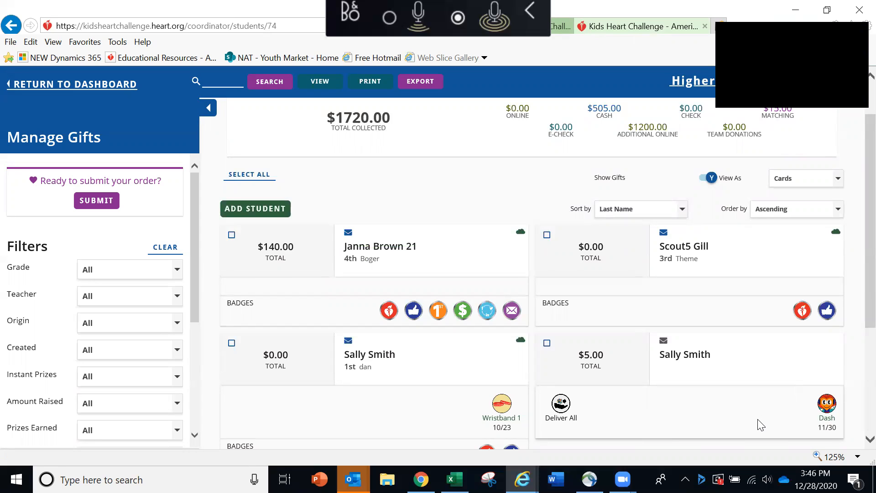
{"action": "mouse_move", "coordinate": [737, 423]}
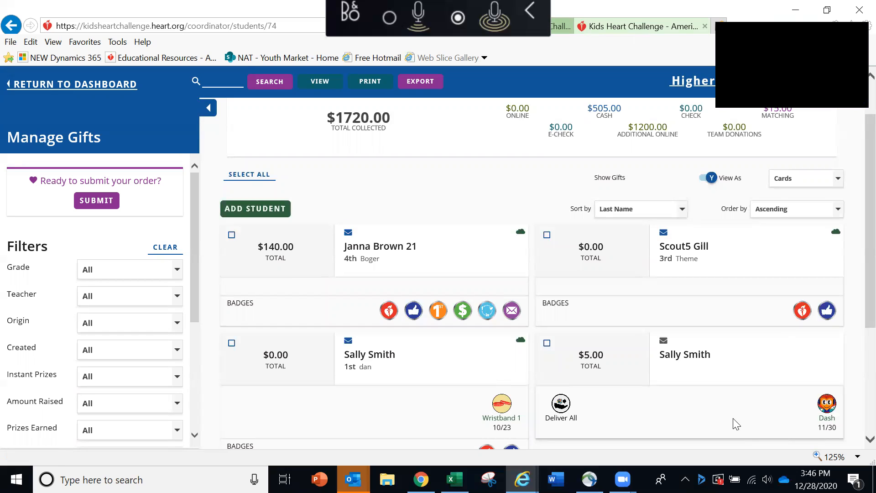
{"action": "mouse_move", "coordinate": [680, 423]}
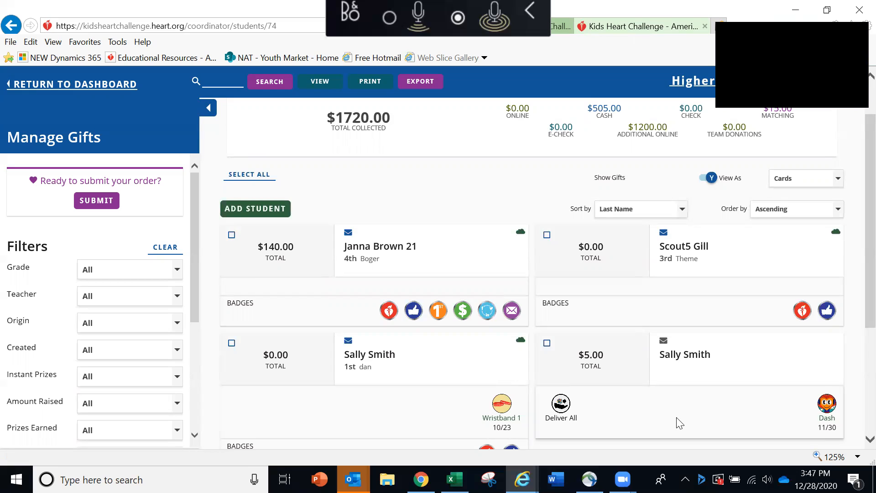
{"action": "mouse_move", "coordinate": [669, 423]}
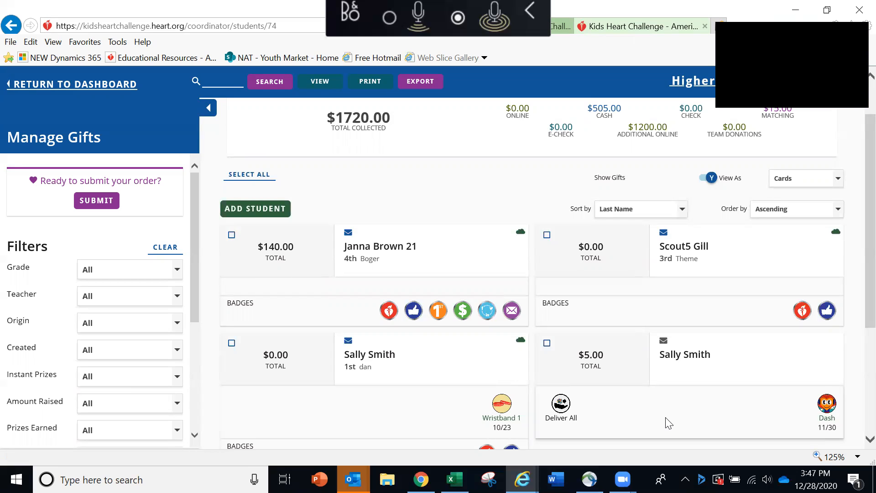
{"action": "mouse_move", "coordinate": [501, 403]}
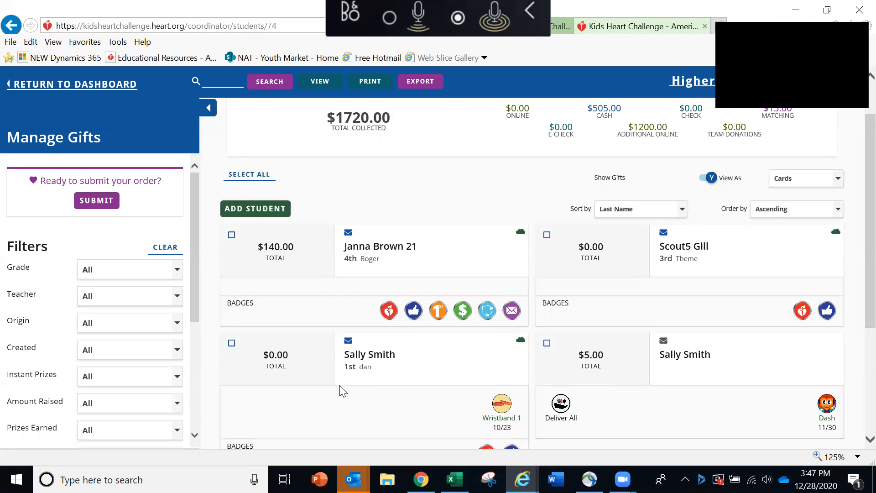
{"action": "mouse_move", "coordinate": [296, 371]}
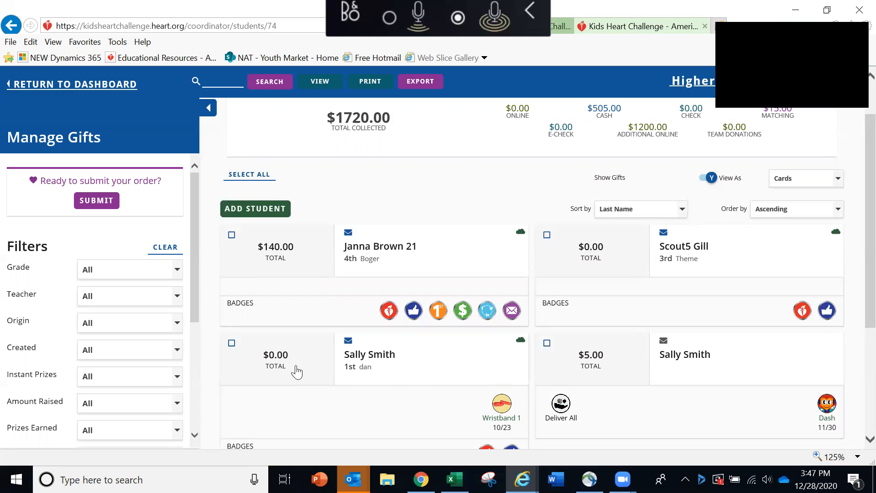
{"action": "mouse_move", "coordinate": [297, 342]}
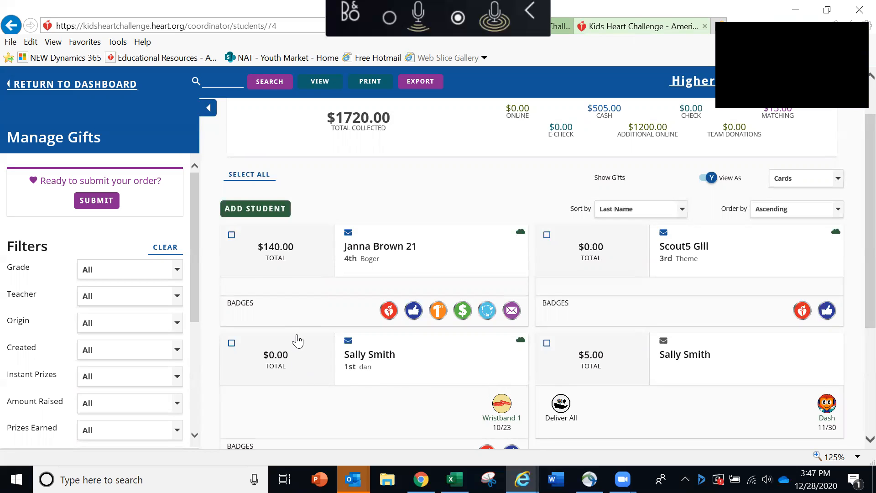
{"action": "mouse_move", "coordinate": [258, 229]}
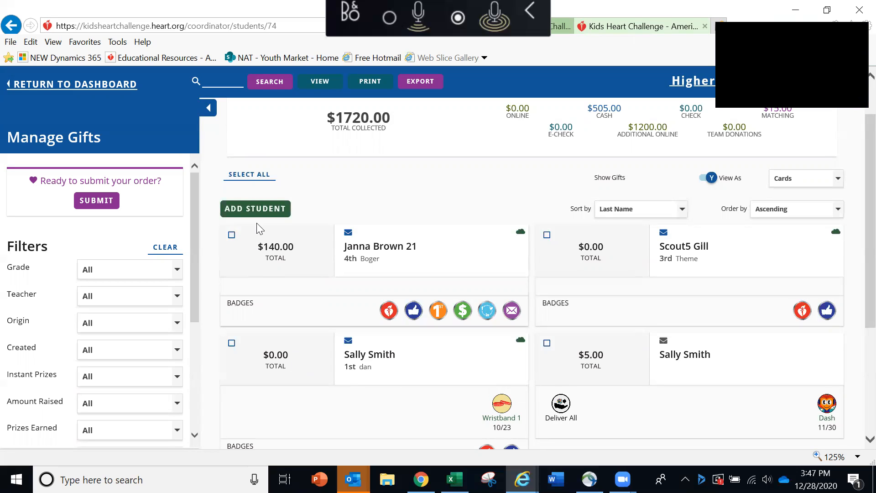
{"action": "mouse_move", "coordinate": [255, 208]}
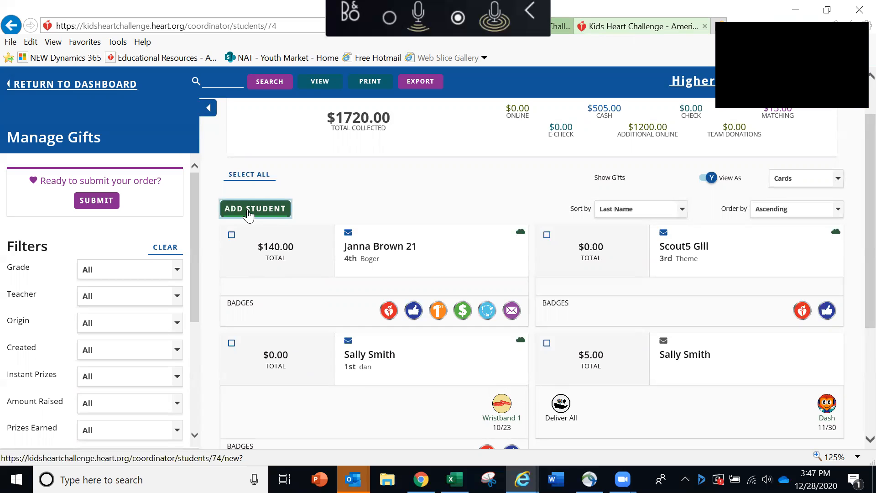
{"action": "left_click", "coordinate": [256, 208]}
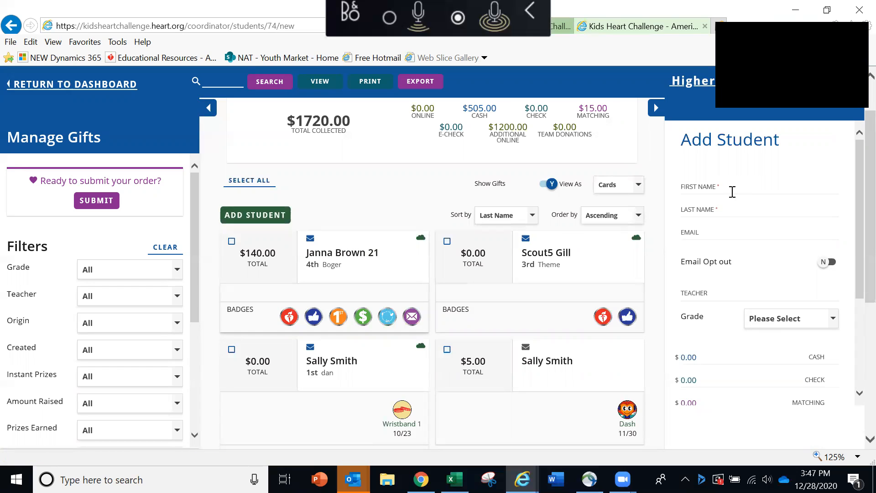
{"action": "mouse_move", "coordinate": [721, 288]}
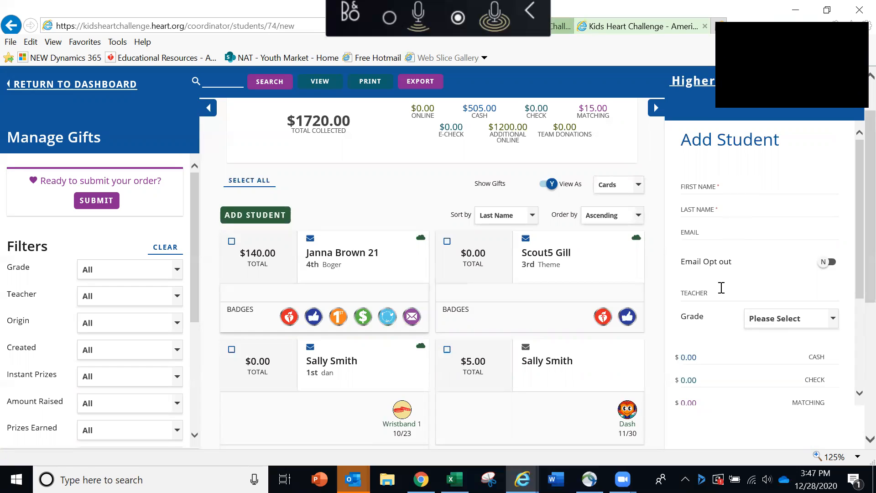
{"action": "mouse_move", "coordinate": [718, 327]}
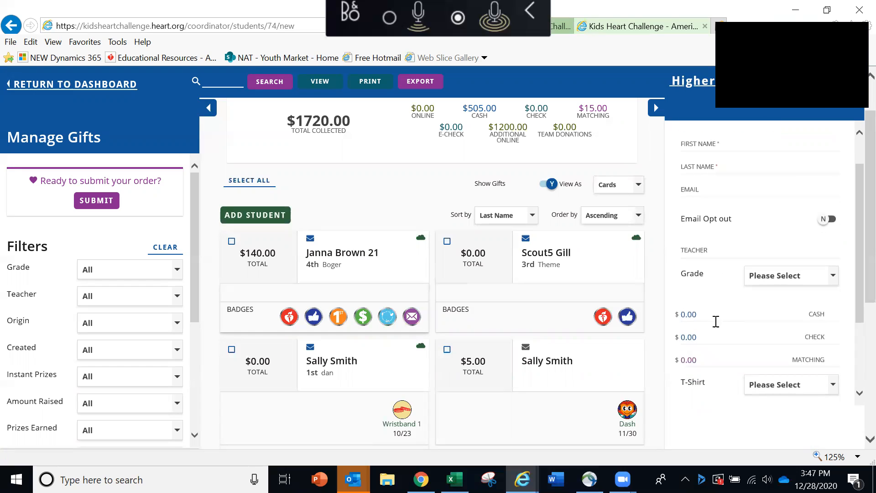
{"action": "mouse_move", "coordinate": [718, 356]}
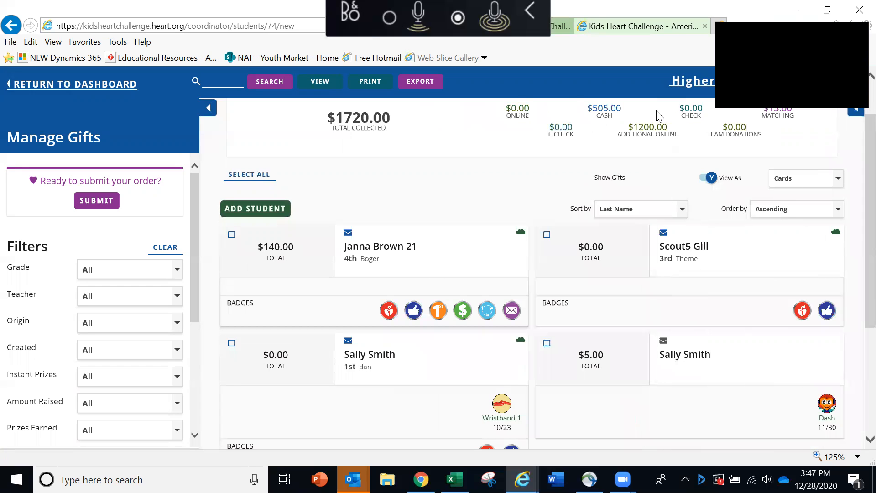
{"action": "mouse_move", "coordinate": [588, 183]}
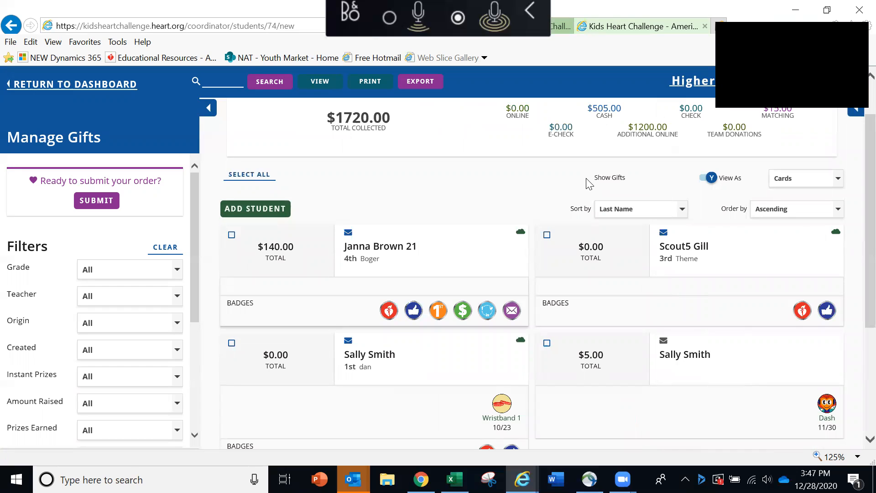
{"action": "mouse_move", "coordinate": [573, 211]}
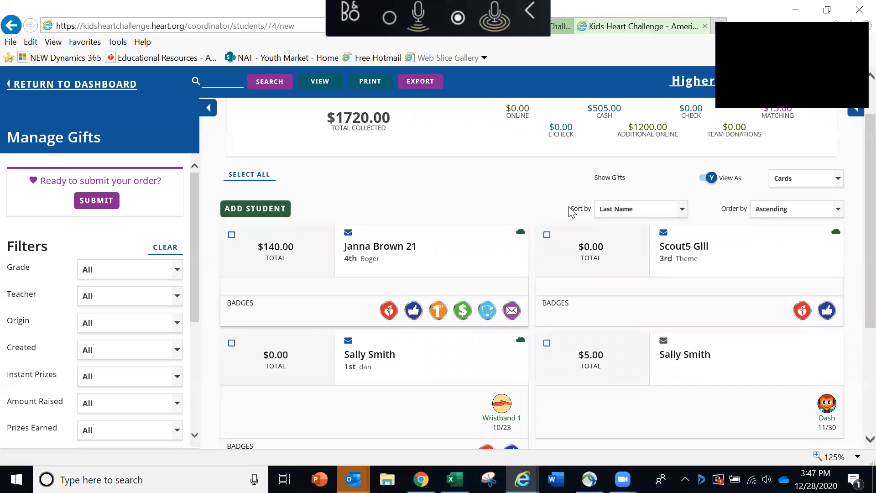
{"action": "mouse_move", "coordinate": [594, 331]}
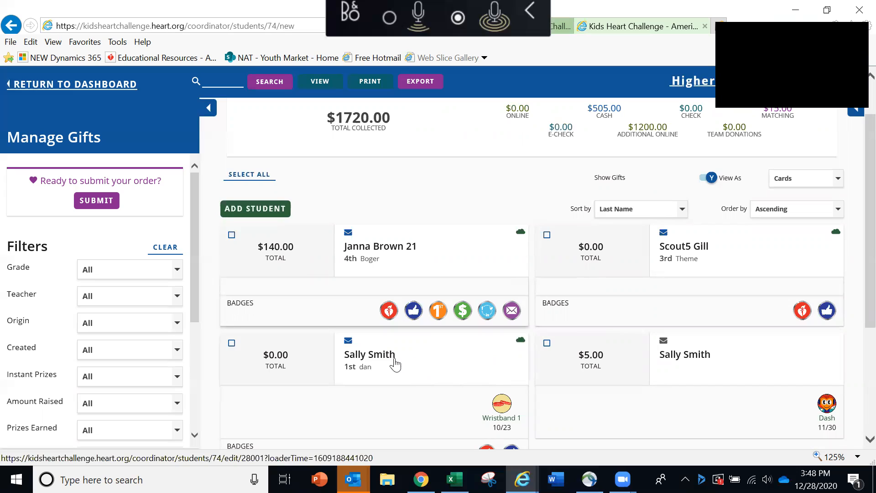
{"action": "mouse_move", "coordinate": [380, 361]}
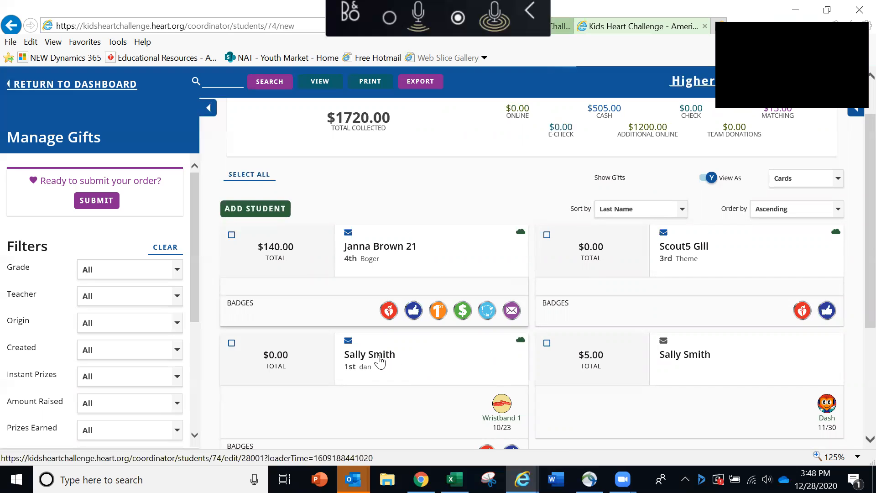
{"action": "left_click", "coordinate": [231, 349]}
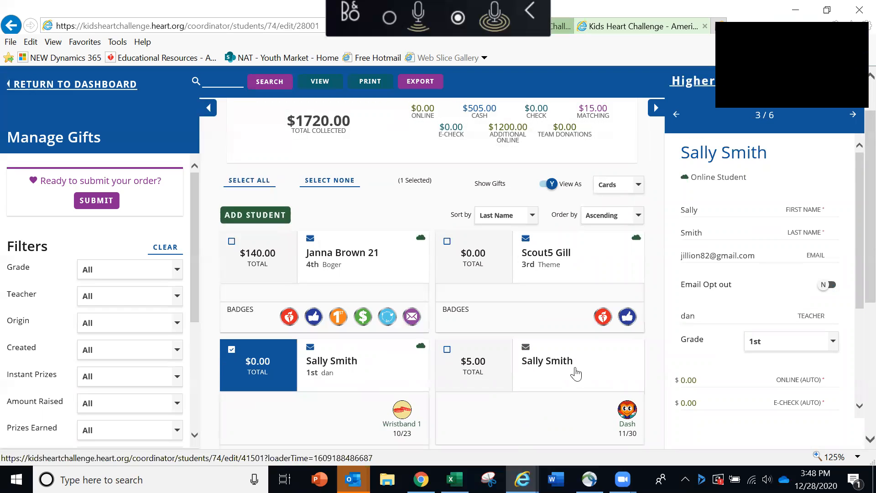
{"action": "scroll", "scroll_direction": "down", "scroll_amount": 3}
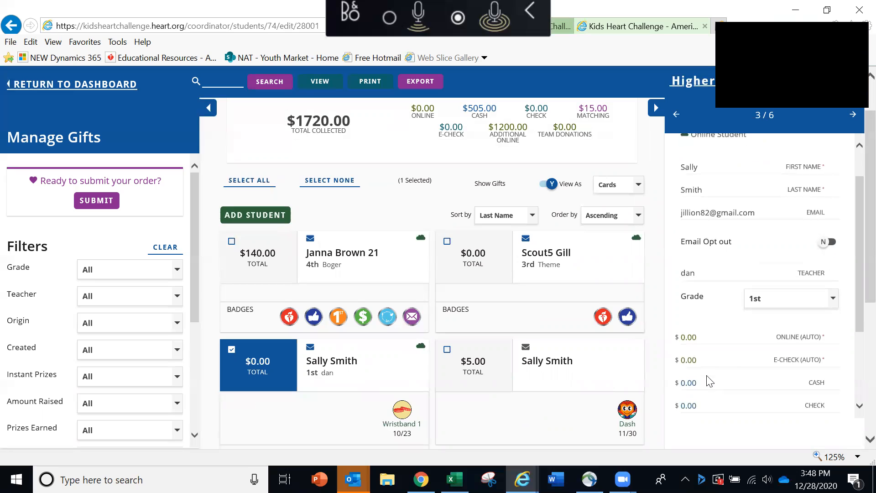
{"action": "scroll", "scroll_direction": "down", "scroll_amount": 3}
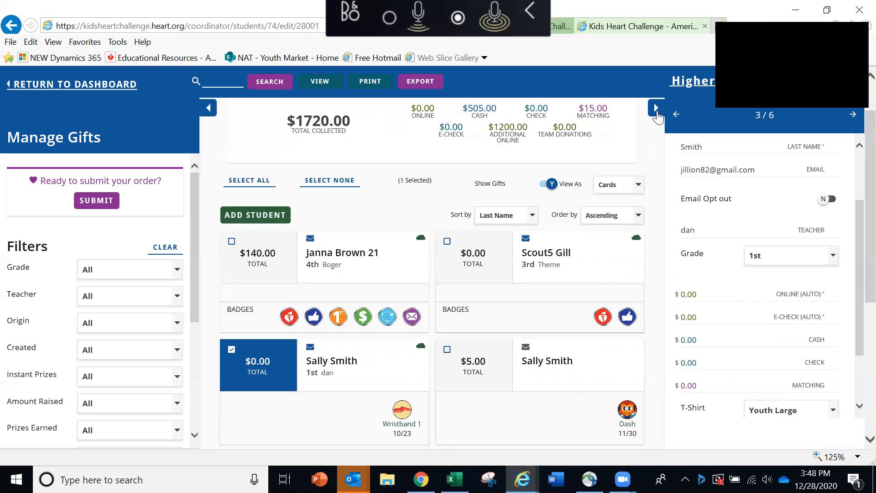
{"action": "left_click", "coordinate": [655, 108]}
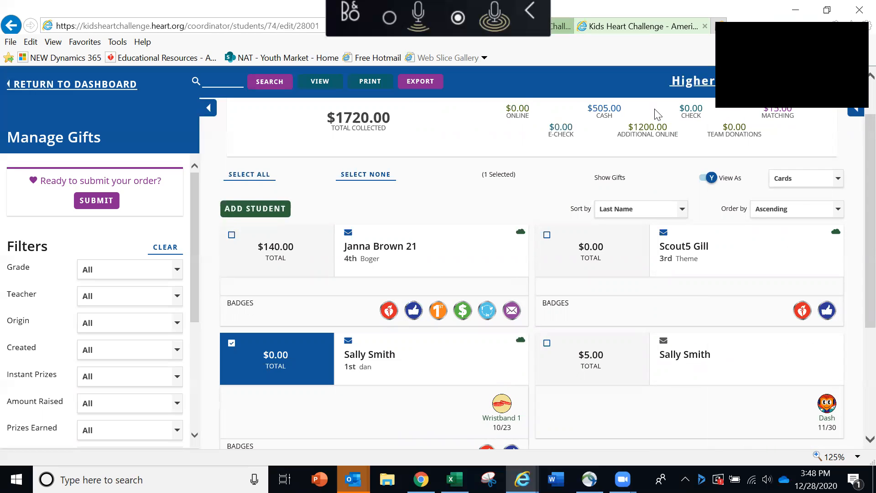
{"action": "mouse_move", "coordinate": [531, 162]}
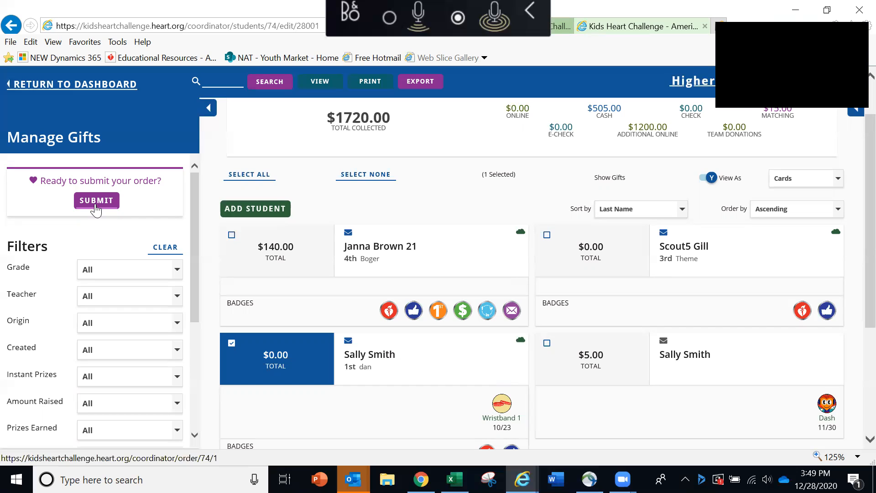
{"action": "mouse_move", "coordinate": [91, 99]}
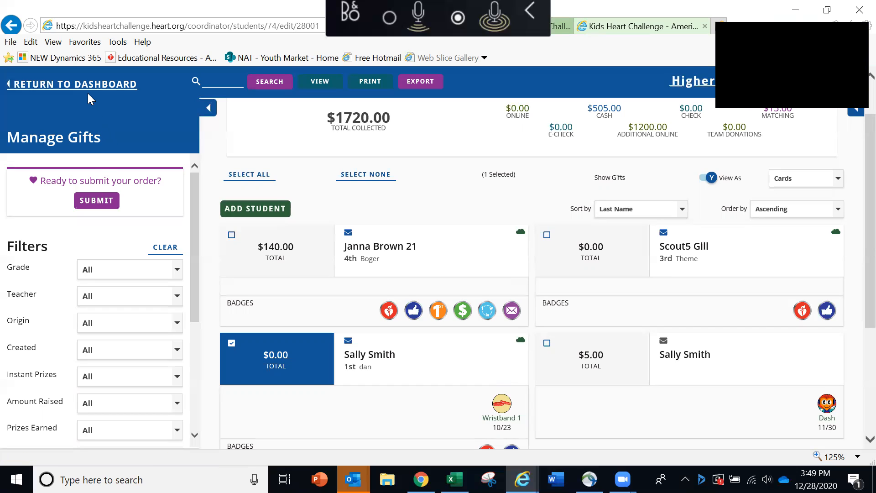
{"action": "mouse_move", "coordinate": [71, 84]}
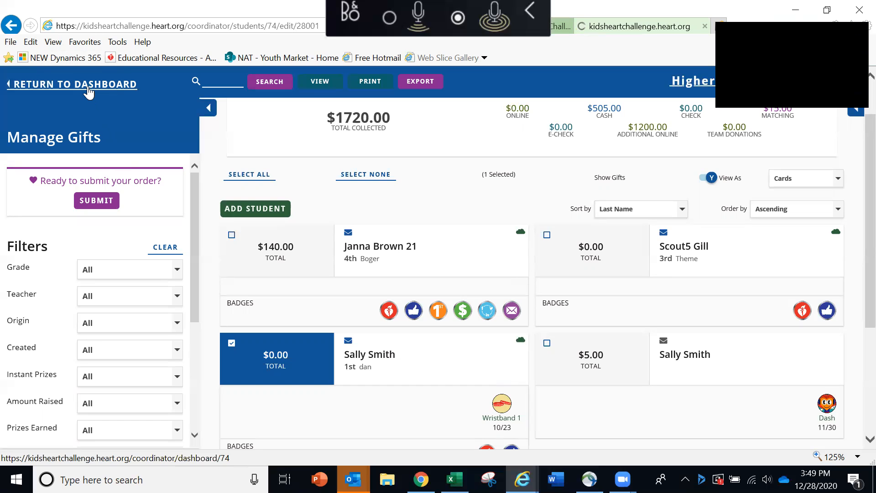
- Return via the coordinator dashboard to Paula's Headquarters home page showing the Slime Challenge at $150
{"action": "left_click", "coordinate": [71, 84]}
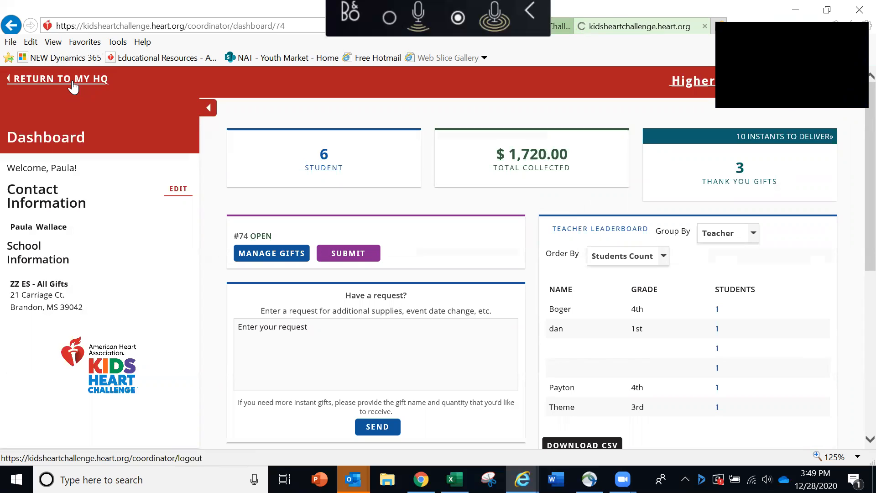
{"action": "left_click", "coordinate": [57, 78]}
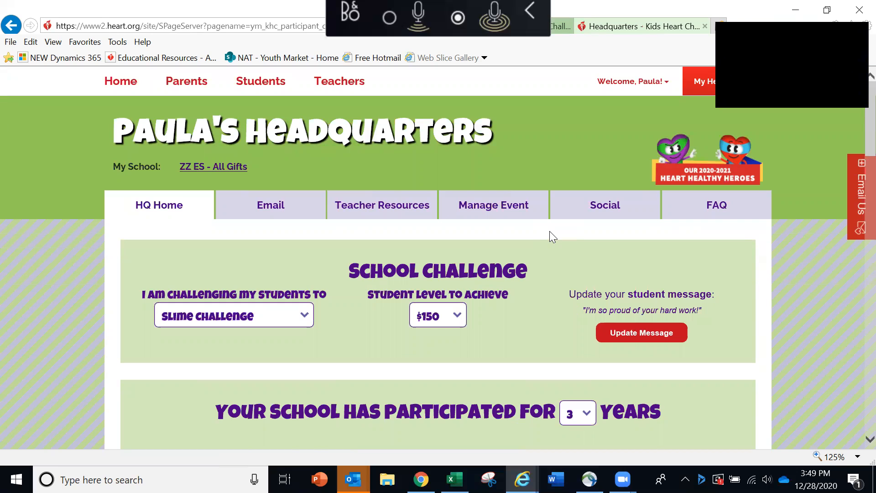
{"action": "mouse_move", "coordinate": [569, 234]}
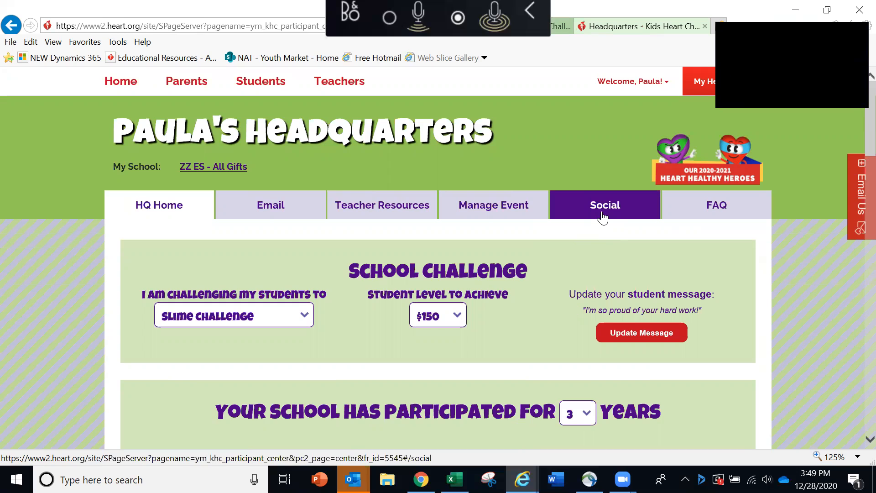
{"action": "left_click", "coordinate": [605, 205]}
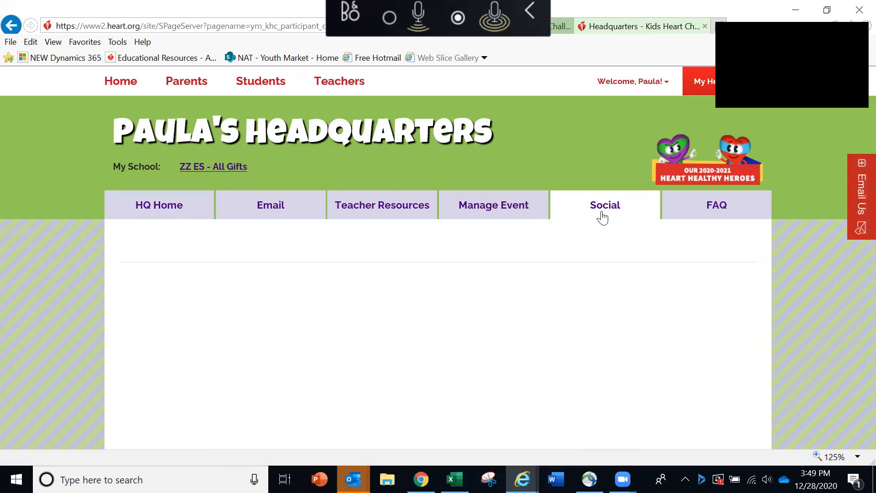
{"action": "left_click", "coordinate": [605, 206]}
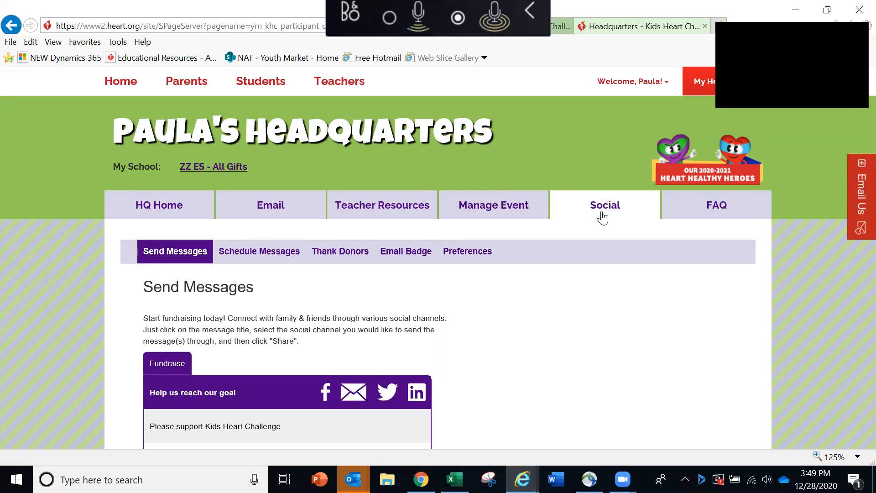
{"action": "mouse_move", "coordinate": [715, 204]}
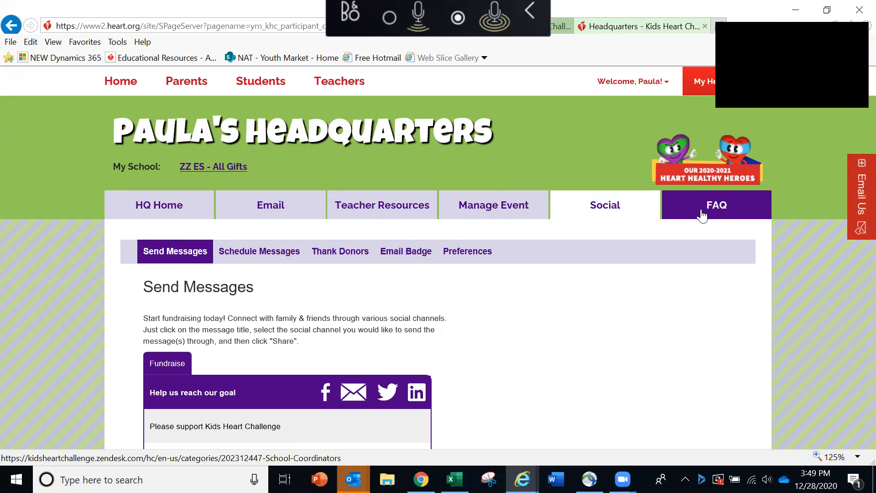
{"action": "mouse_move", "coordinate": [204, 234]}
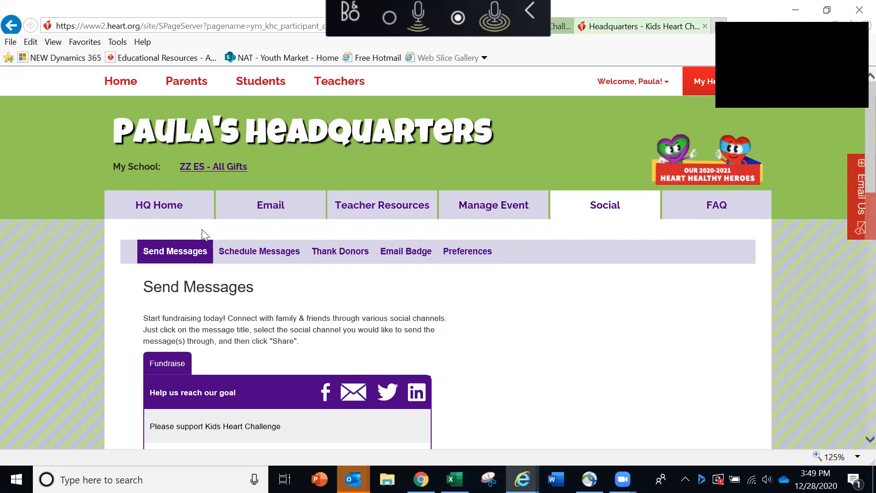
{"action": "left_click", "coordinate": [159, 204]}
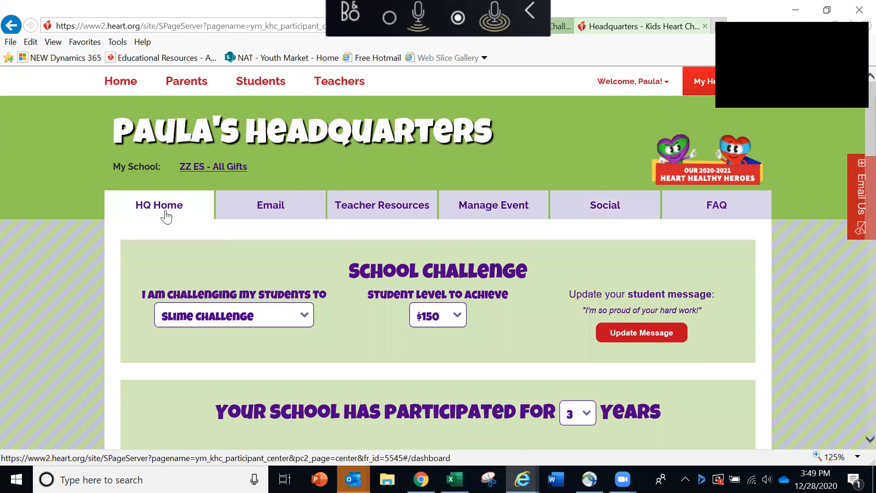